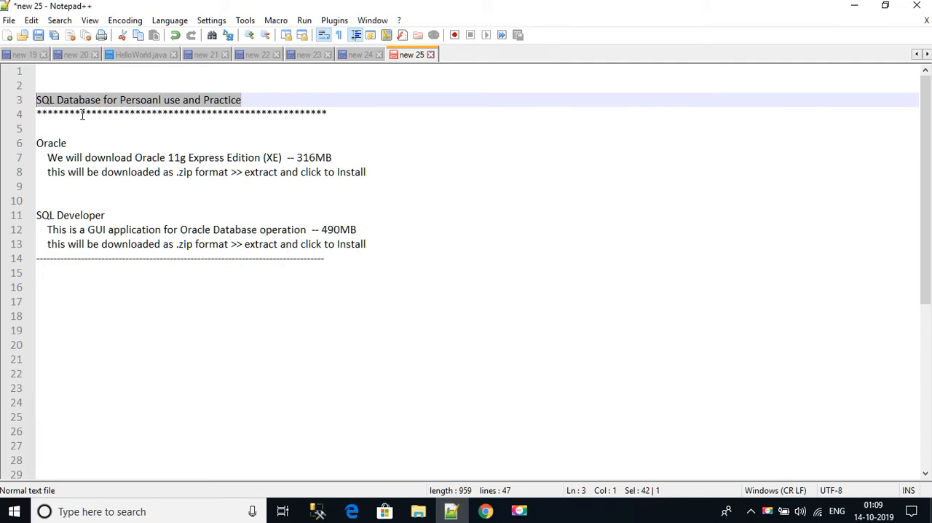
mouse_move(99, 118)
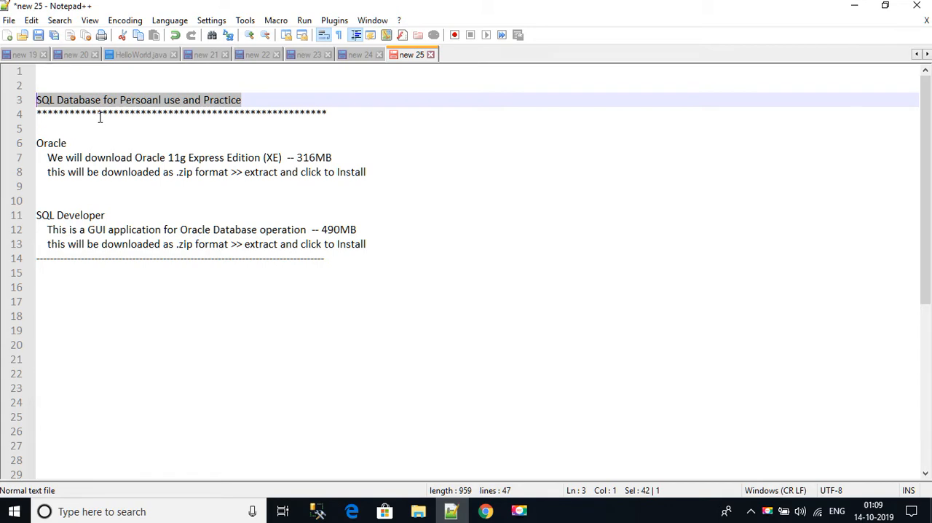
mouse_move(133, 168)
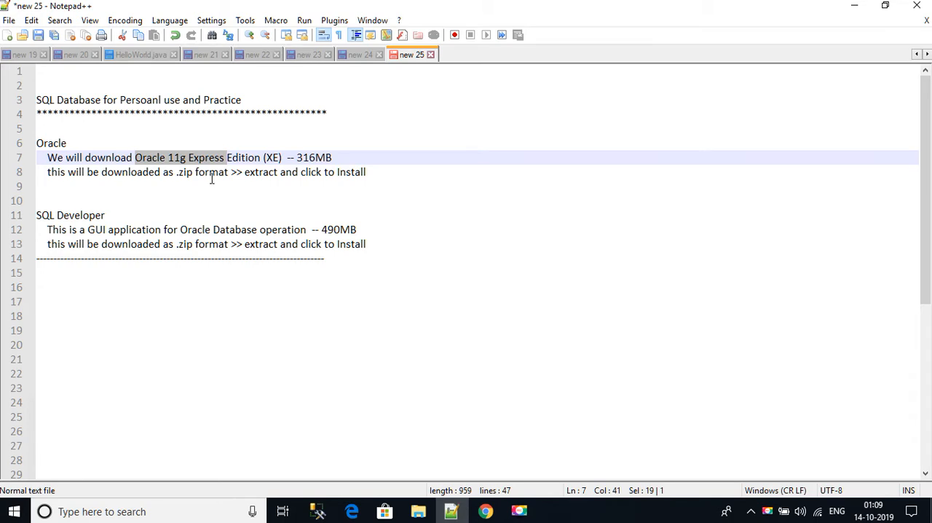
- Select the product name 'Oracle 11g Express Edition (XE)' in the notes and switch to Chrome
click(133, 157)
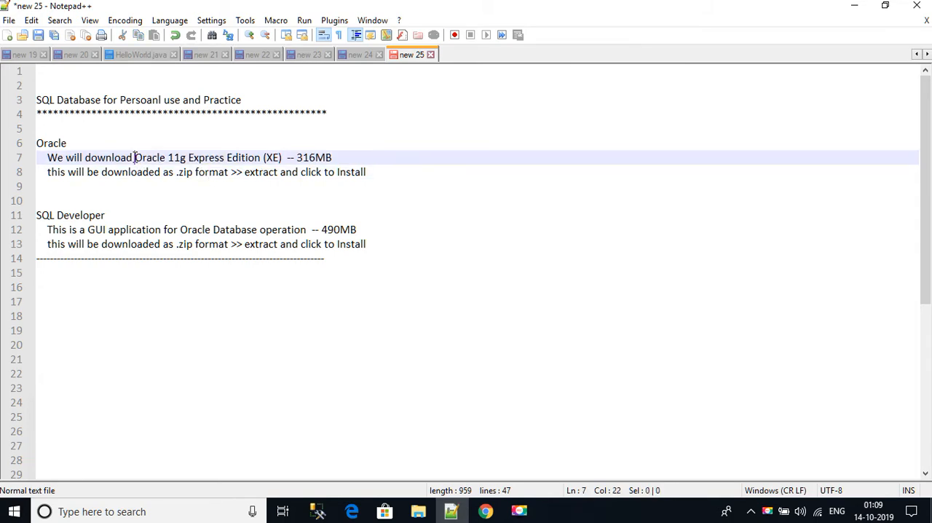
drag(134, 157, 233, 157)
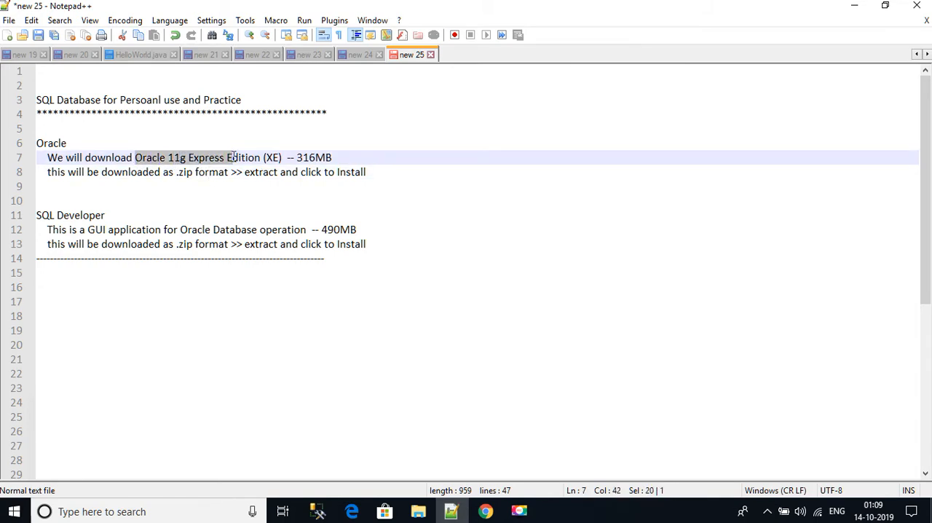
double_click(150, 157)
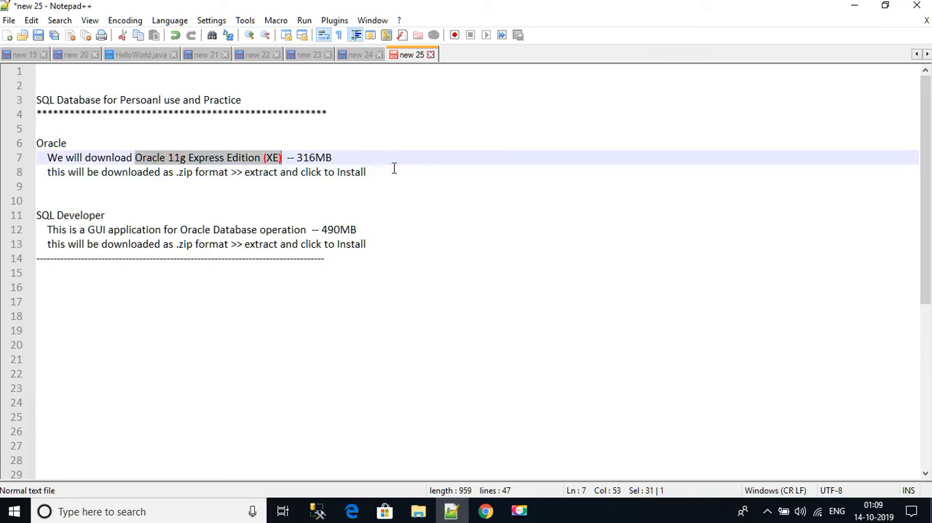
click(485, 509)
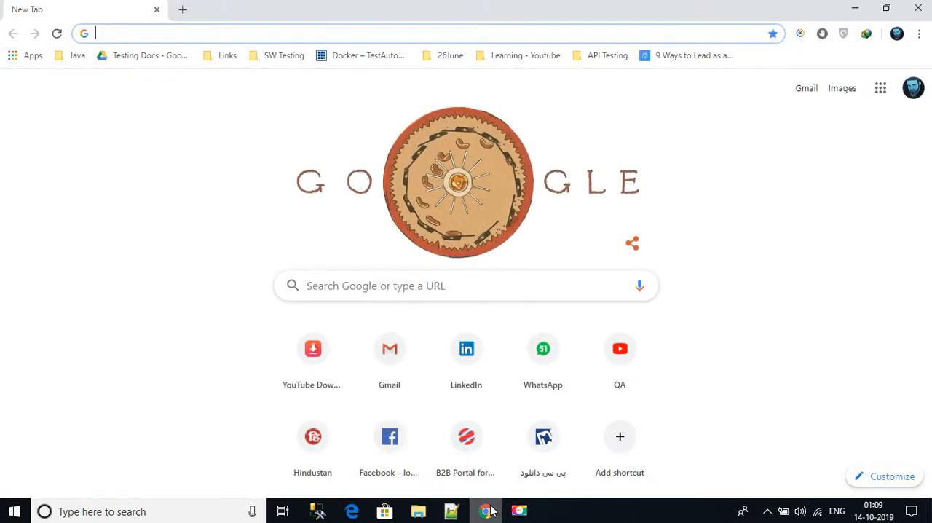
mouse_move(343, 34)
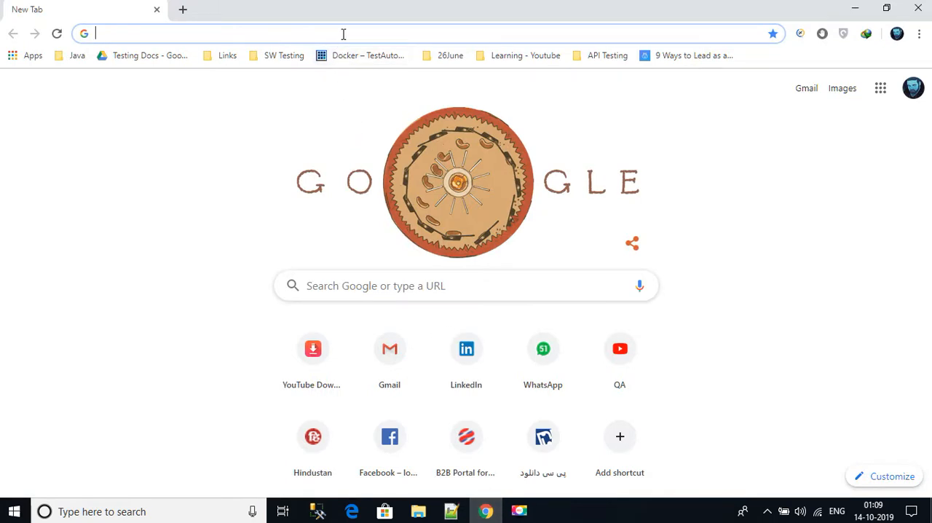
- Search 'download oracle 11g express edition' and open Oracle's Express Edition 11g Release 2 result
text(downlo)
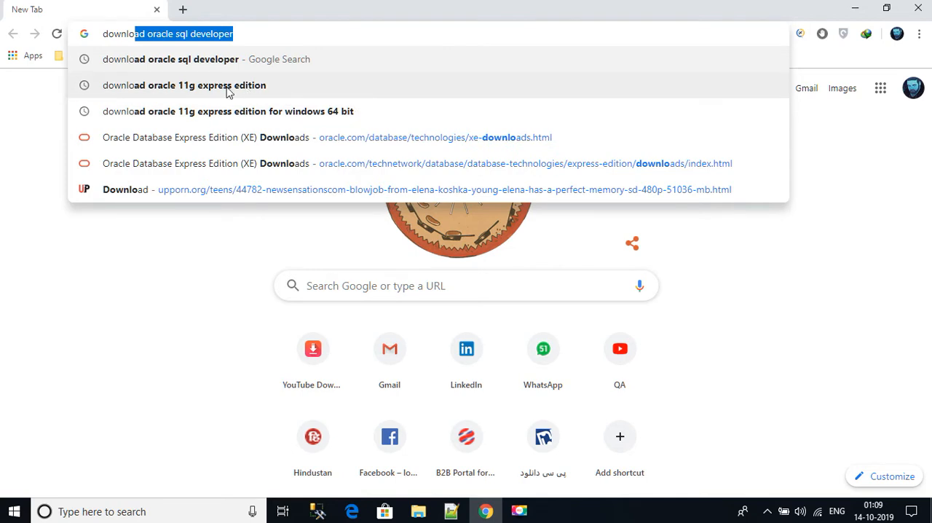
click(184, 84)
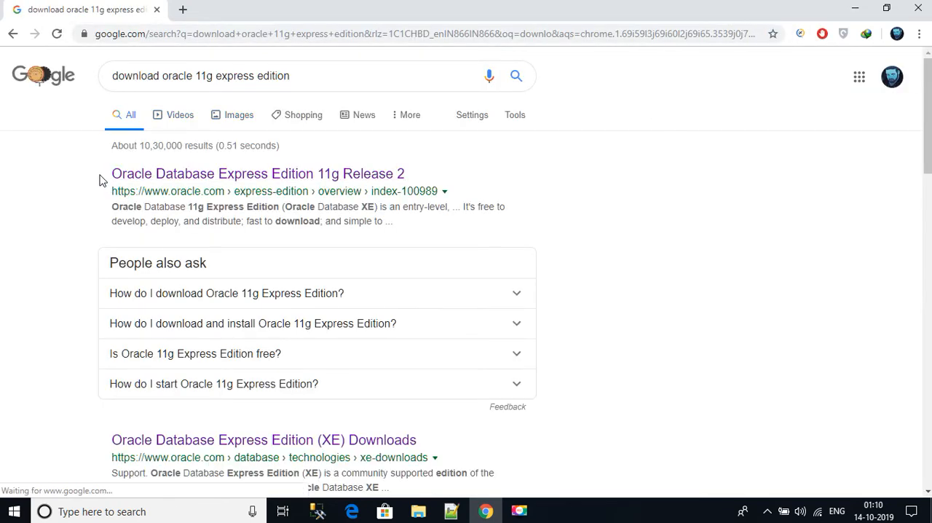
mouse_move(158, 201)
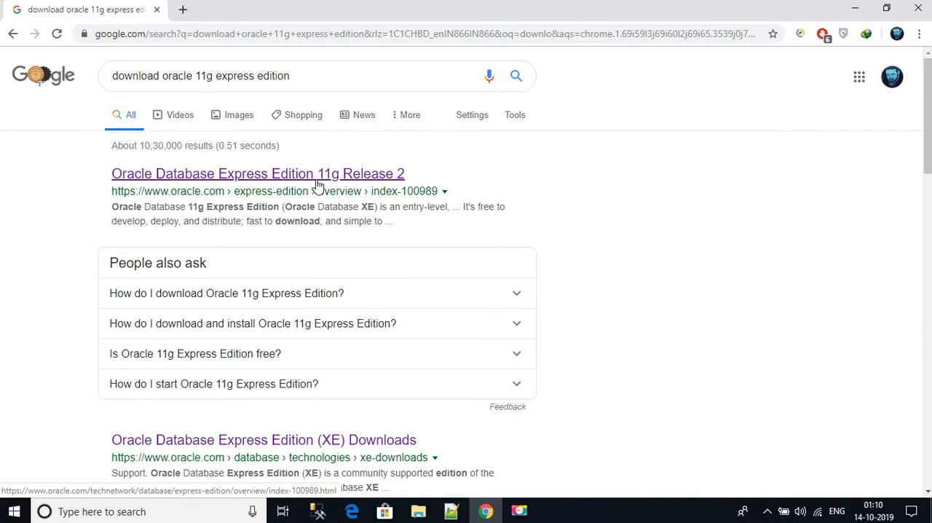
click(256, 173)
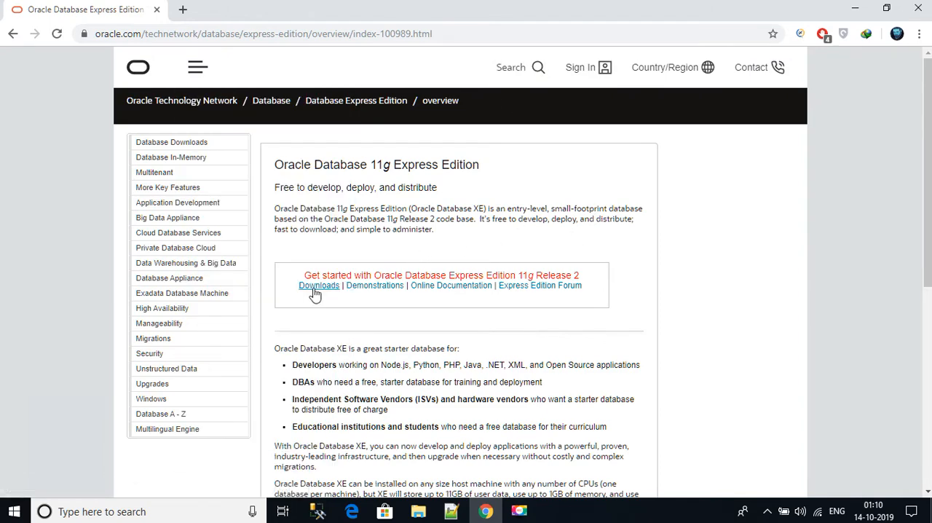
- Open the Express Edition downloads page and scroll to the 18c XE download list
click(317, 286)
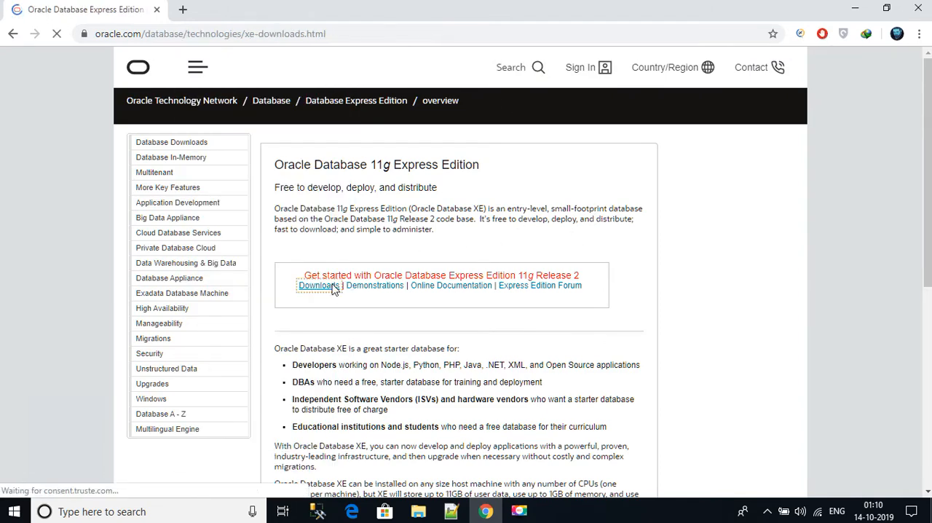
click(318, 285)
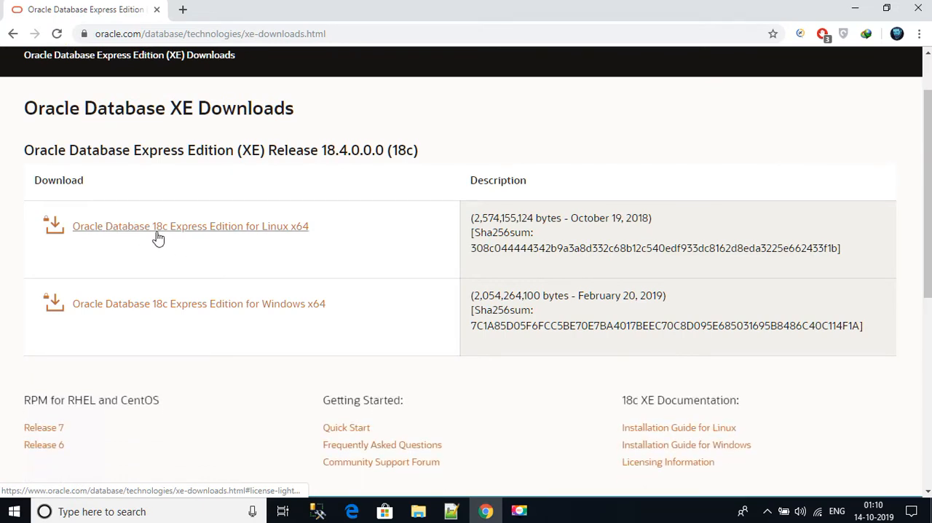
mouse_move(160, 231)
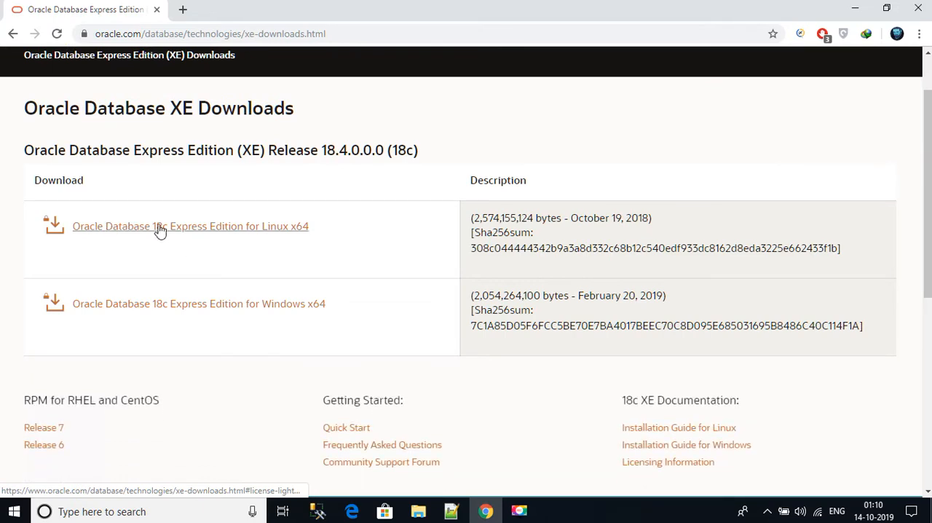
scroll(down, 3)
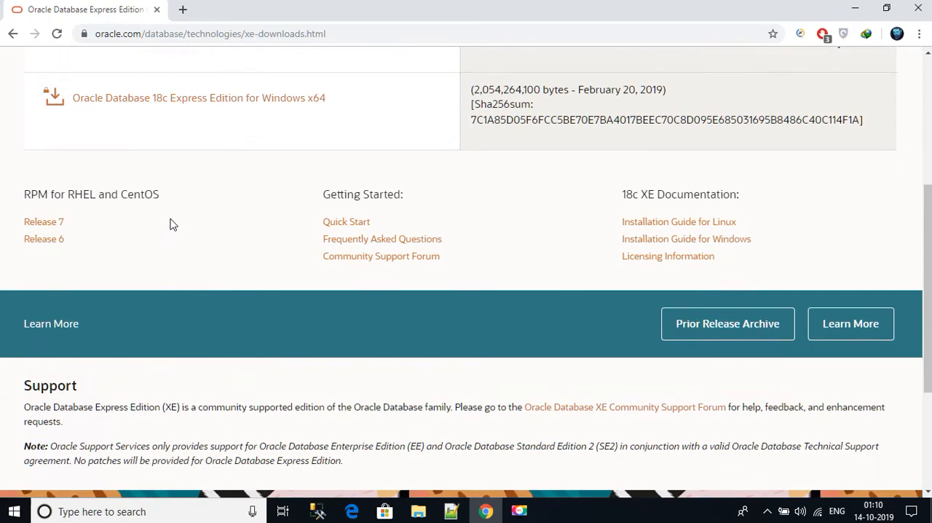
mouse_move(670, 280)
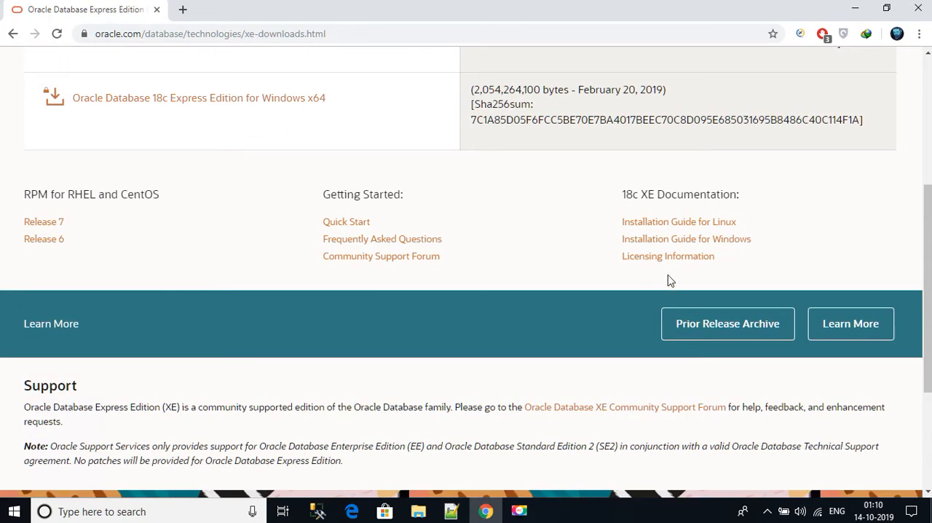
mouse_move(709, 329)
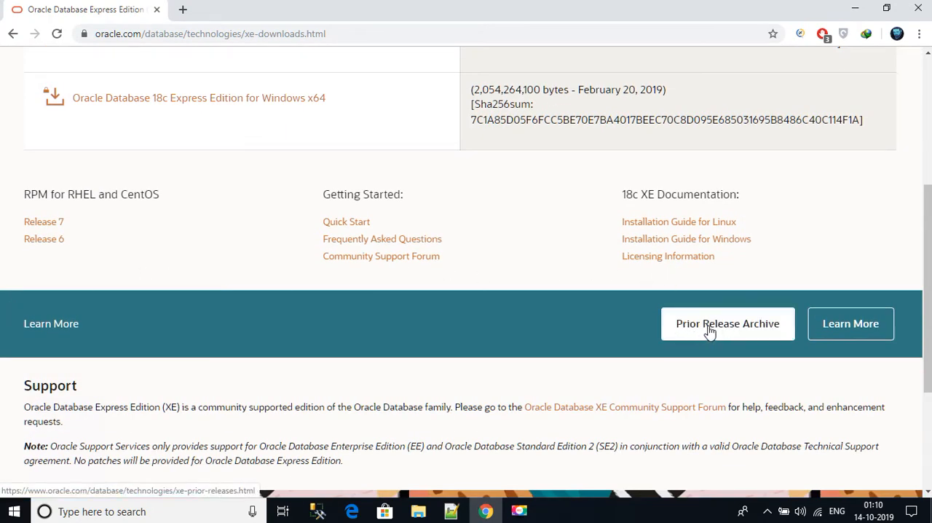
- Open the XE Prior Release Archive and choose Oracle Database 11gR2 Express Edition for Windows x64
click(728, 324)
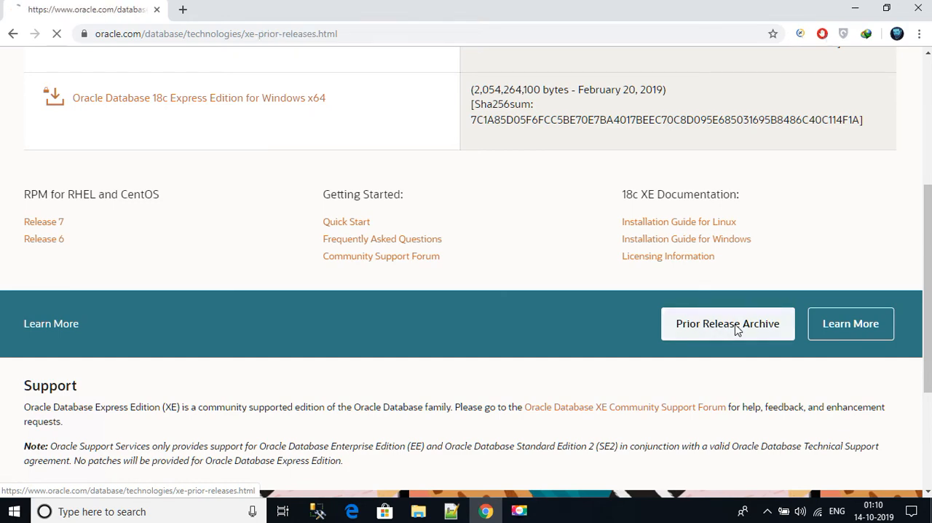
click(728, 323)
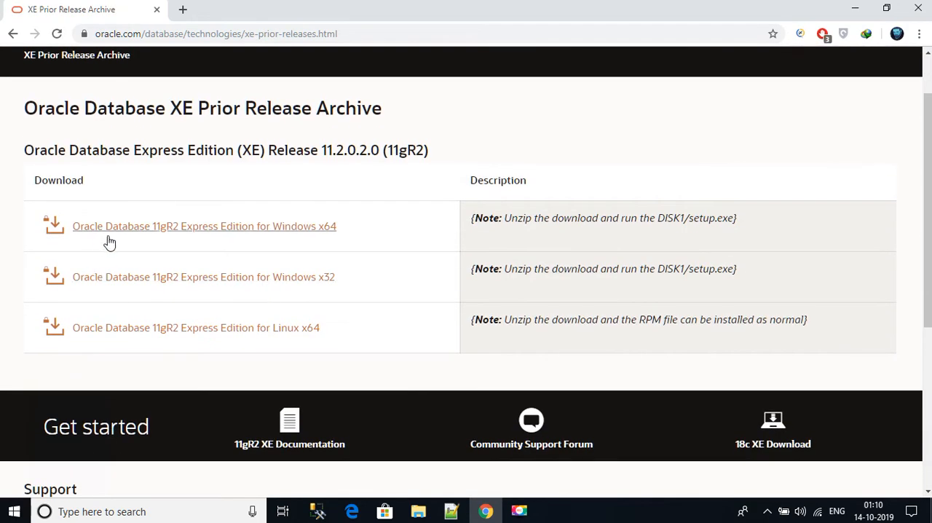
mouse_move(128, 242)
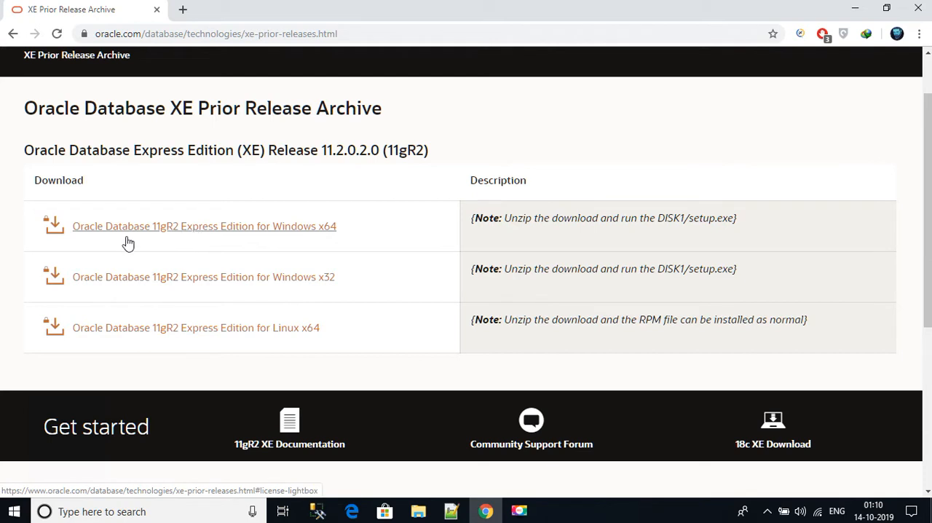
mouse_move(225, 230)
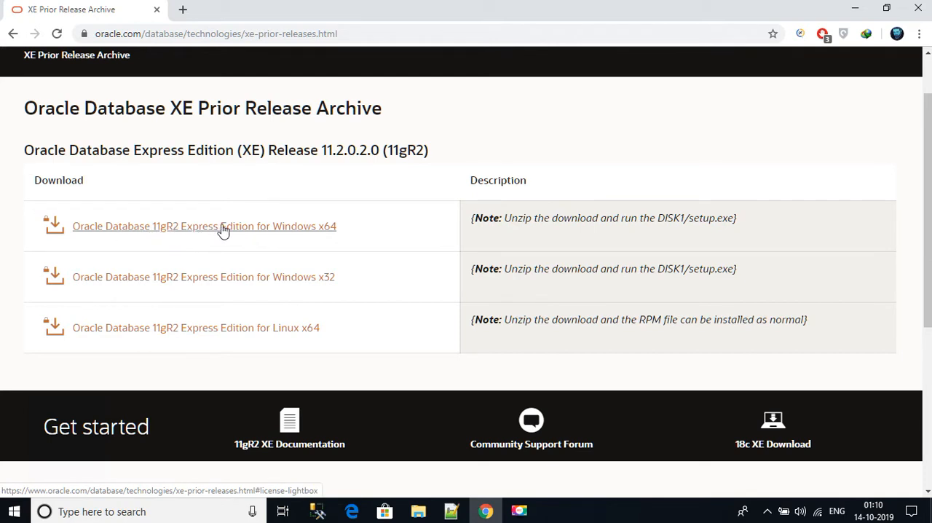
mouse_move(332, 273)
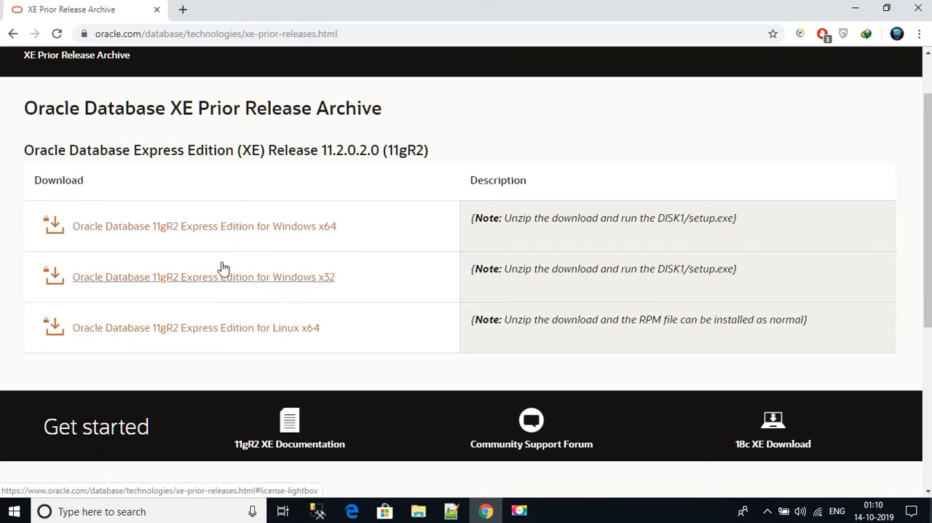
mouse_move(204, 231)
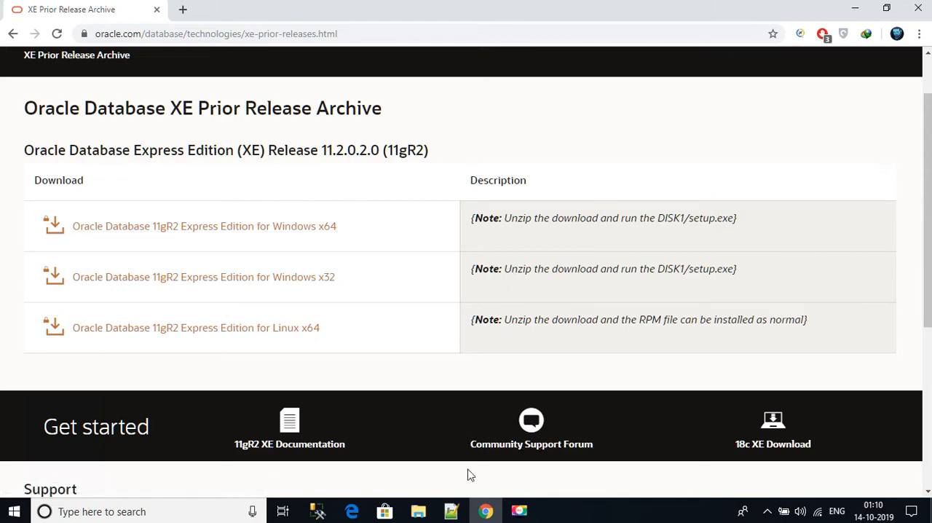
- Select the zip-extraction note line in Notepad++ and switch to the folder holding both downloaded zips
click(452, 509)
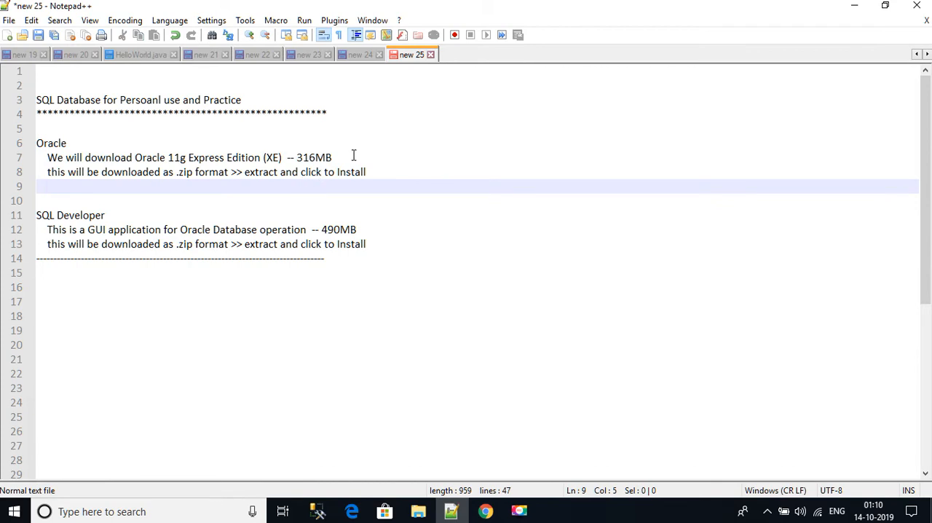
double_click(315, 158)
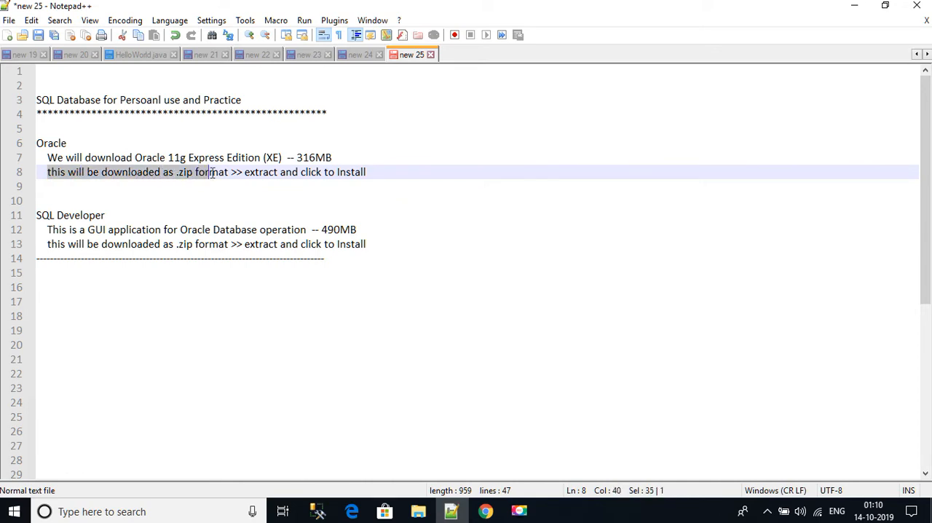
drag(213, 172, 330, 172)
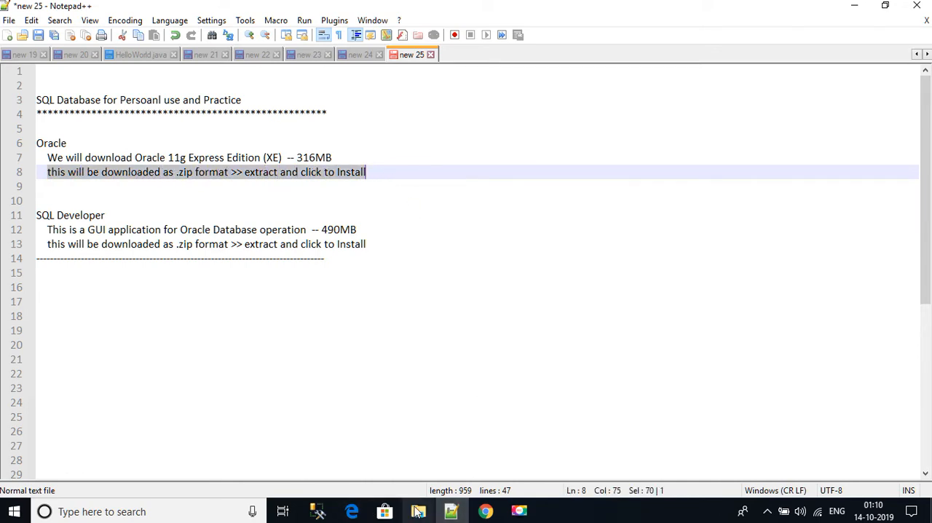
click(417, 510)
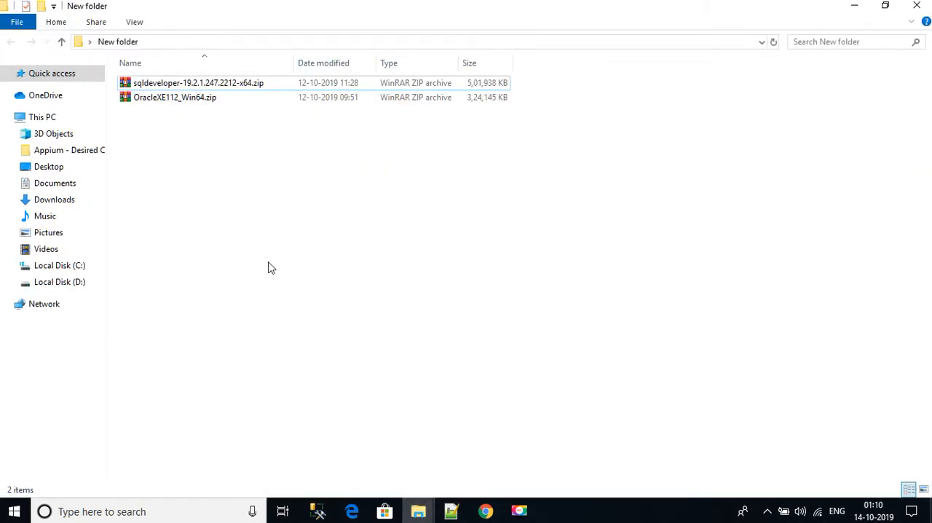
mouse_move(190, 110)
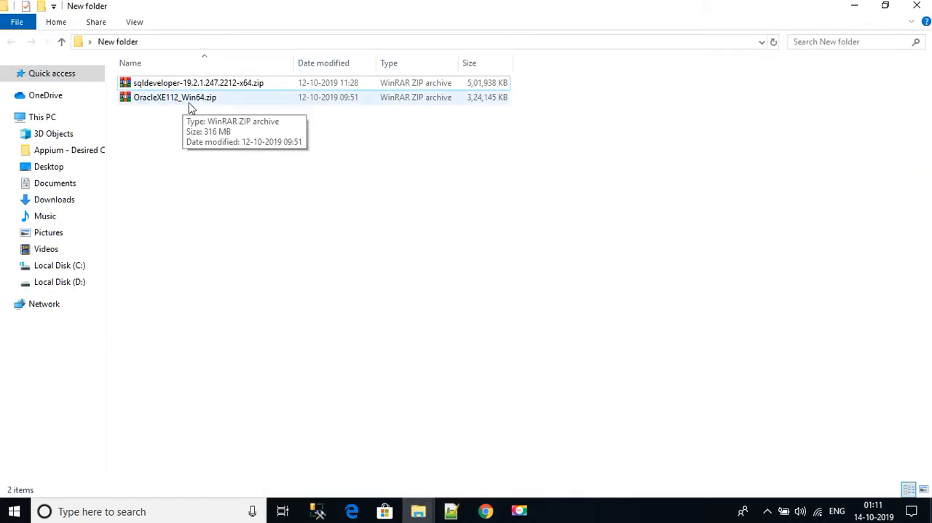
double_click(175, 96)
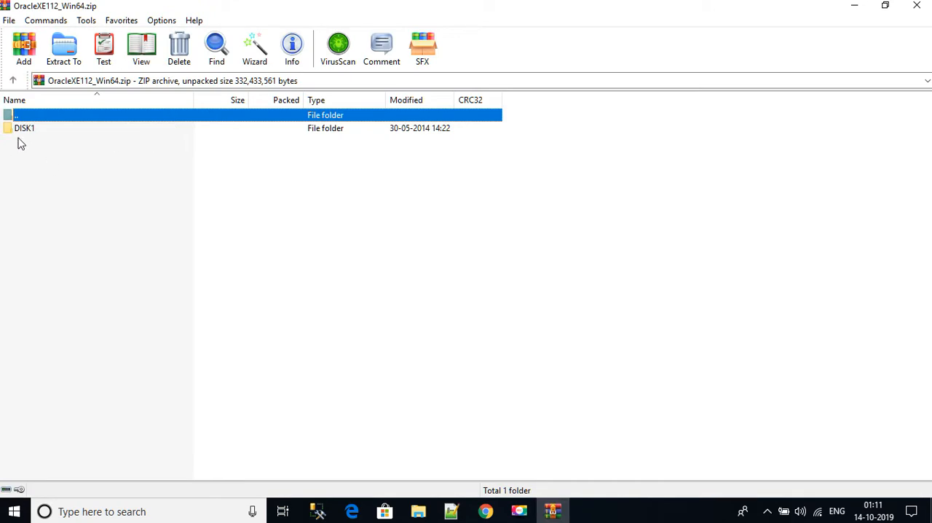
mouse_move(27, 131)
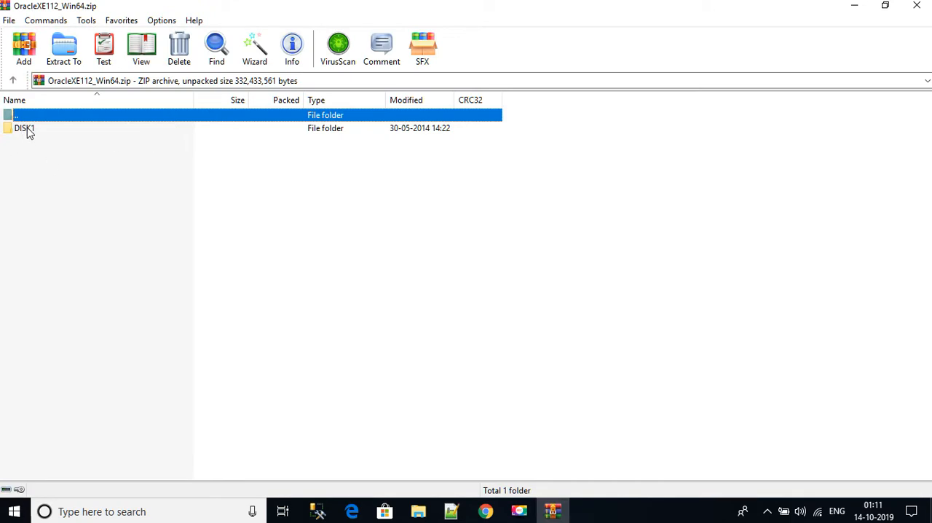
double_click(23, 128)
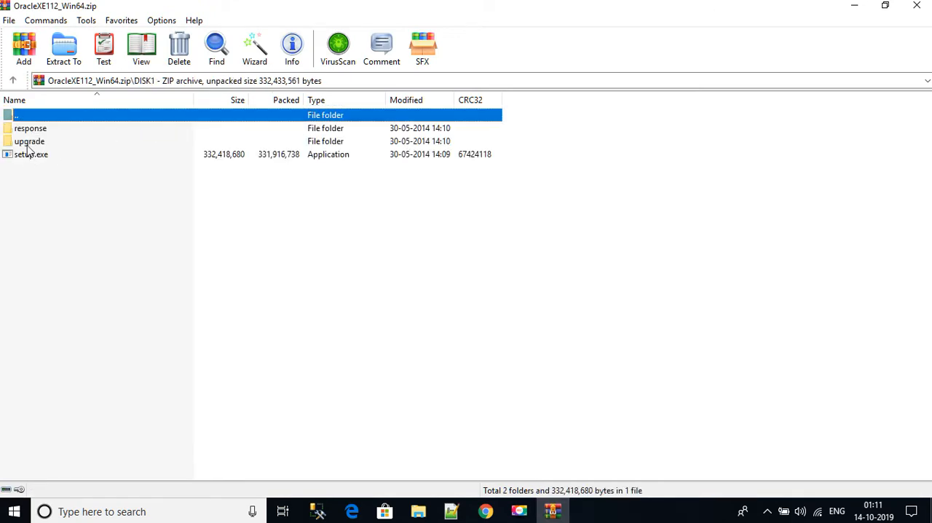
mouse_move(58, 150)
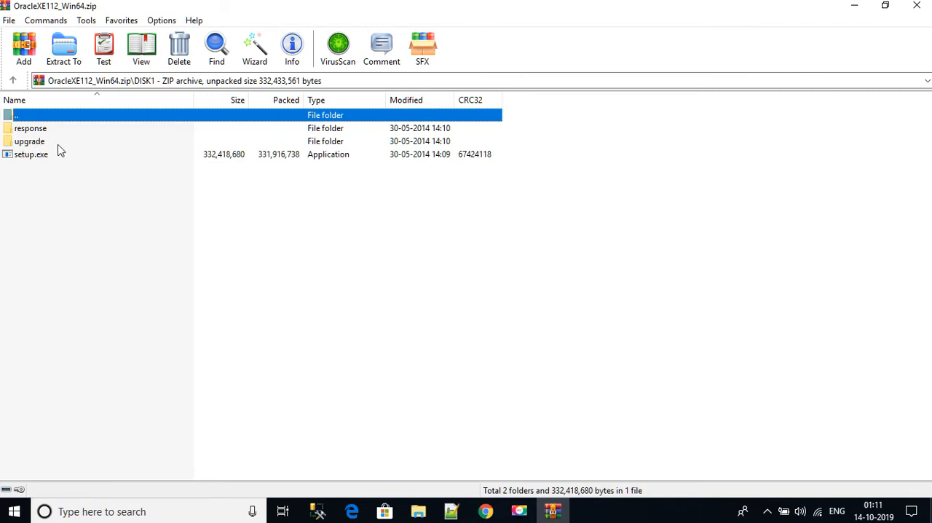
click(13, 80)
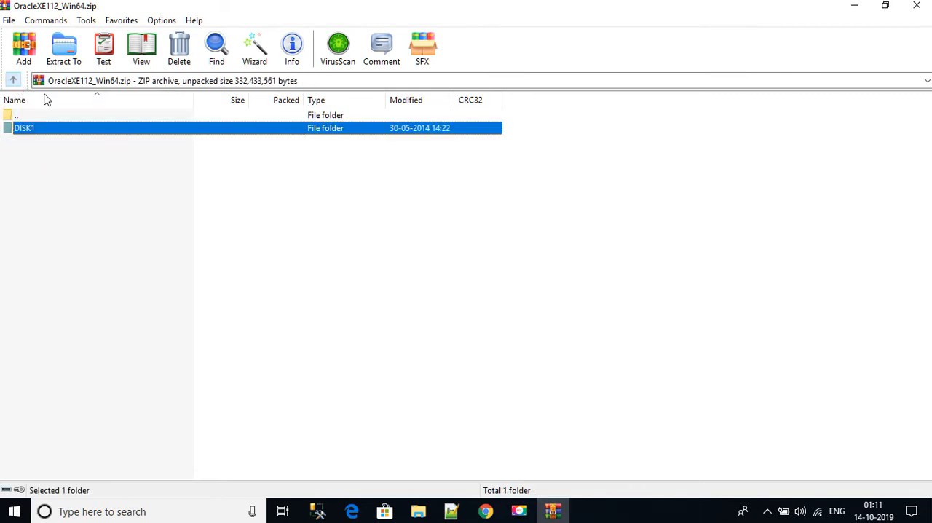
mouse_move(39, 139)
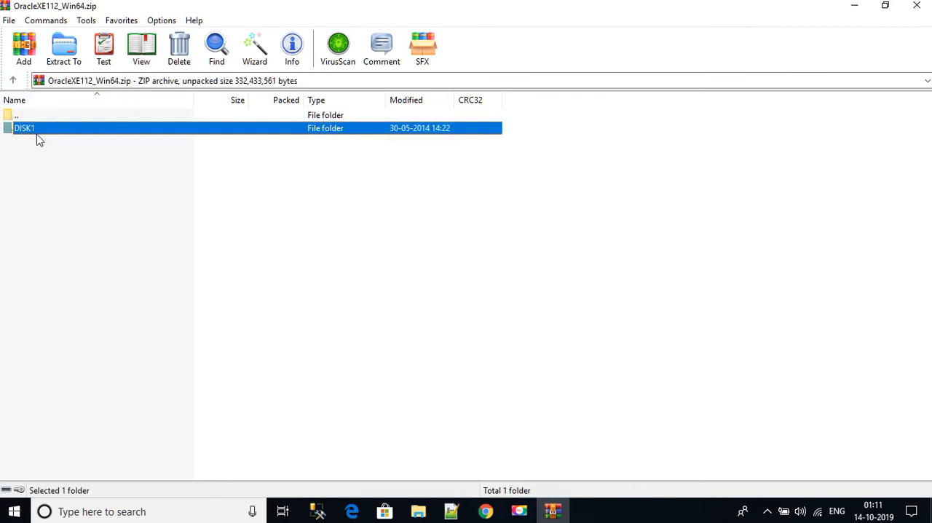
double_click(25, 128)
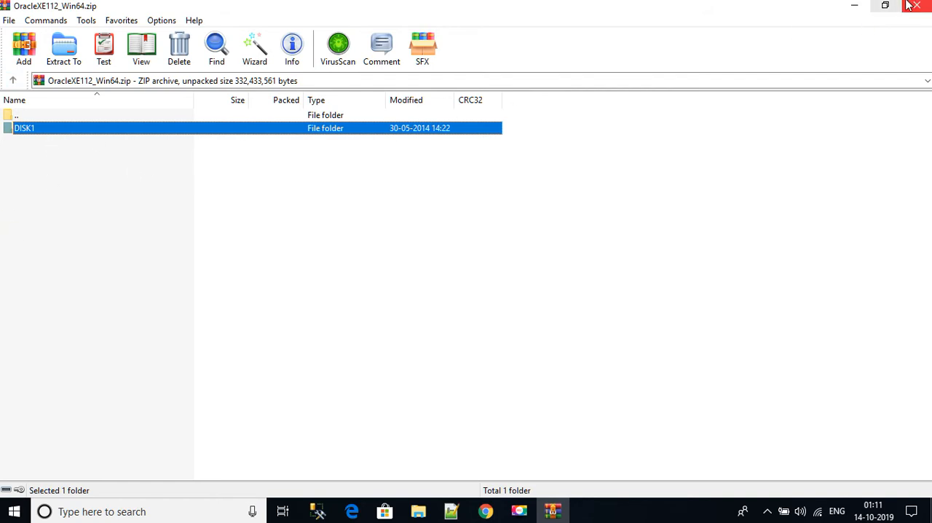
click(450, 510)
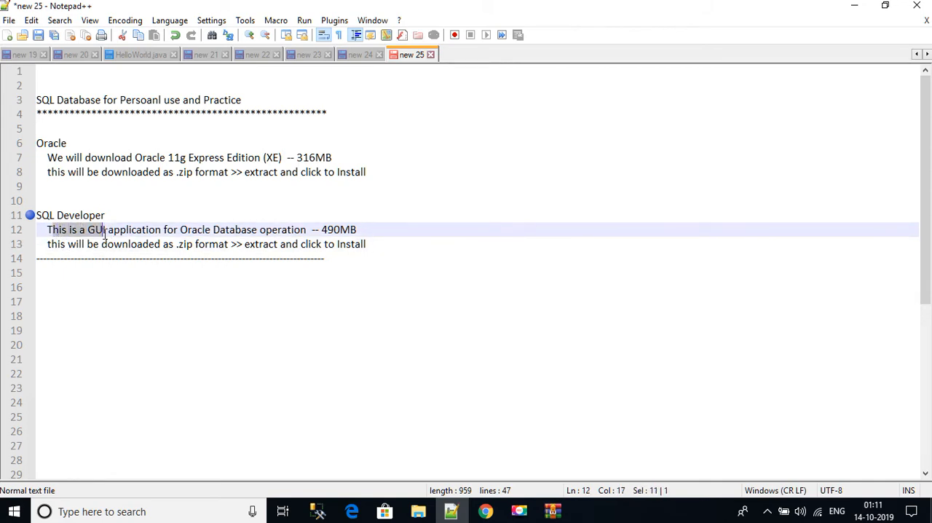
- Return to Chrome on the XE archive page and start a new search from the address bar
click(62, 215)
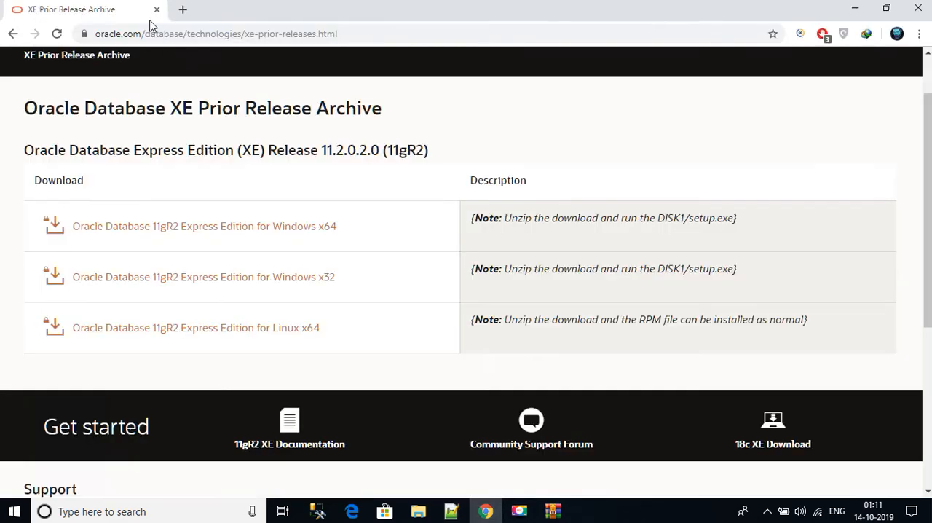
click(207, 34)
text(download)
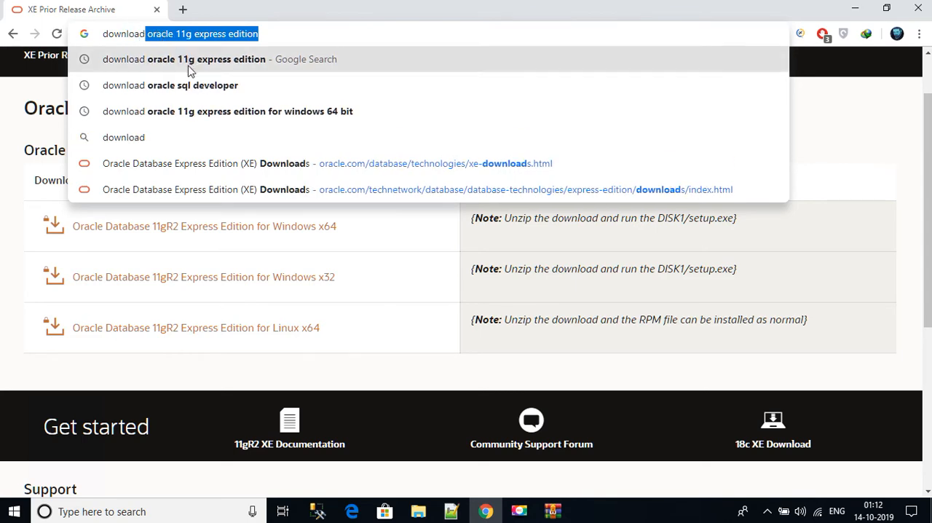
- Search 'download oracle sql developer', open Oracle's SQL Developer Downloads result, then return to the downloads folder
click(171, 84)
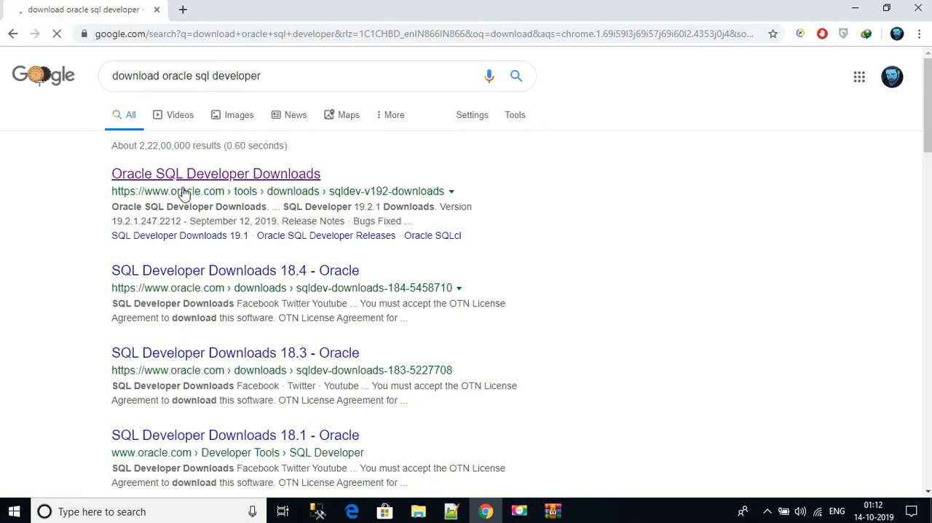
click(216, 174)
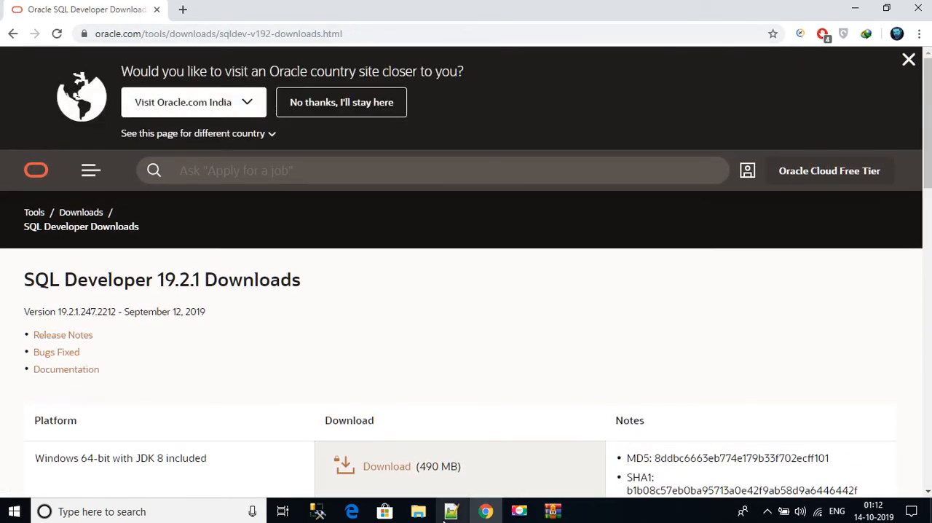
click(450, 512)
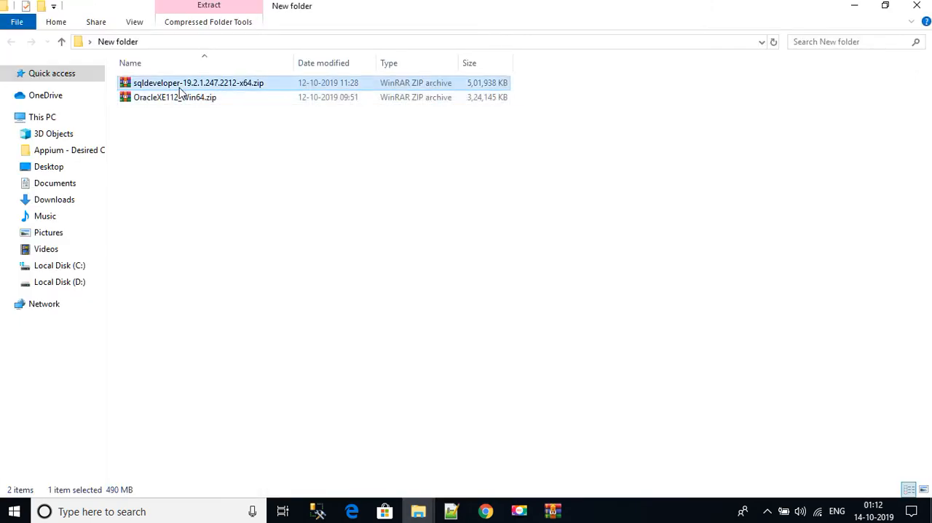
double_click(180, 83)
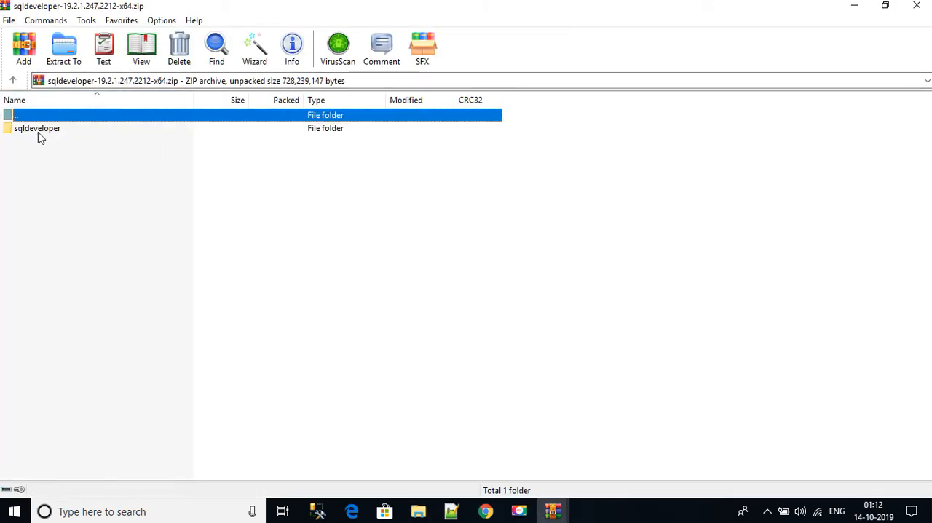
mouse_move(29, 133)
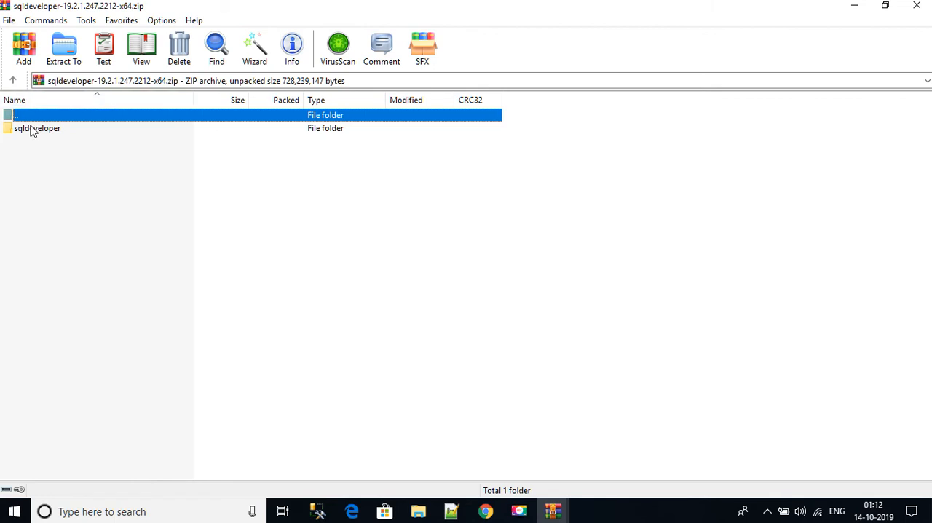
double_click(37, 128)
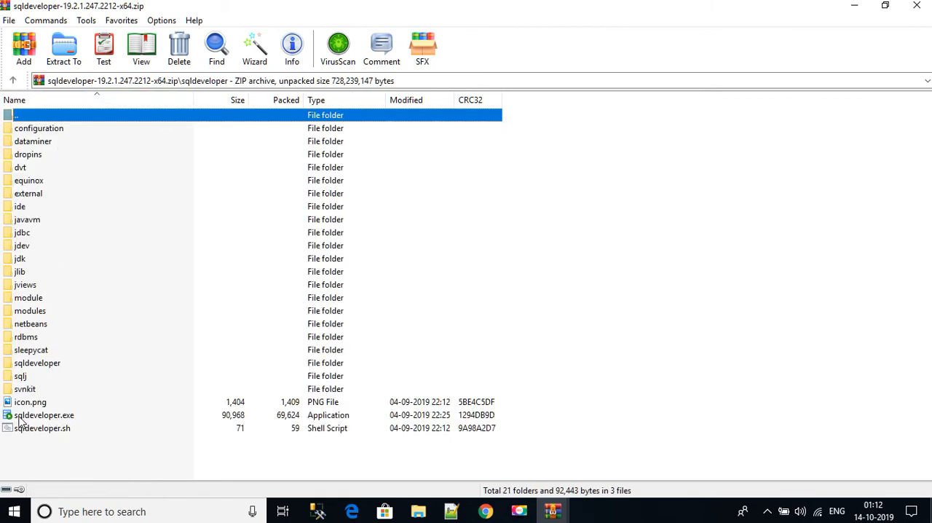
mouse_move(11, 80)
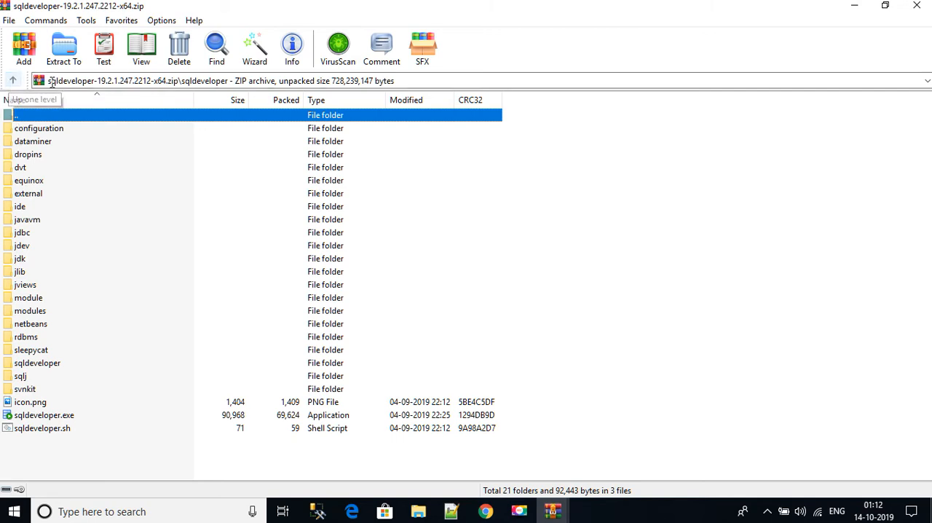
mouse_move(45, 421)
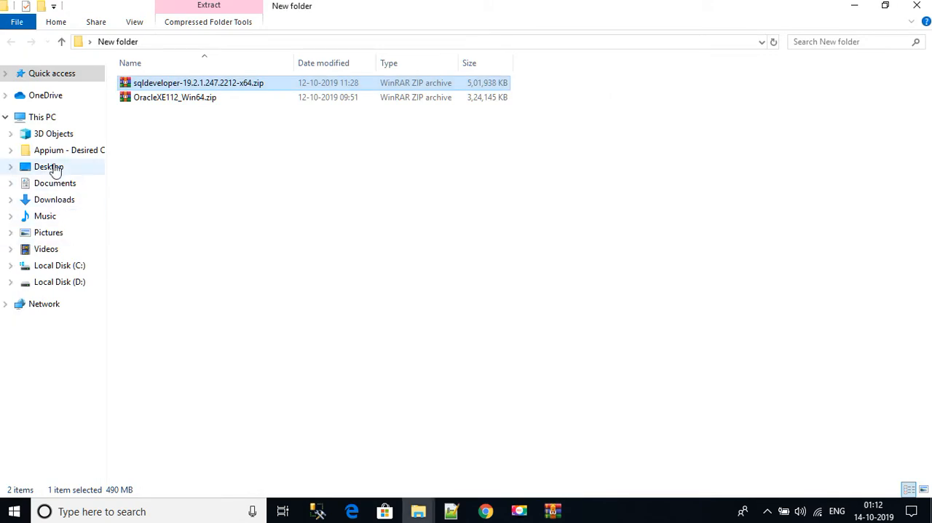
click(48, 166)
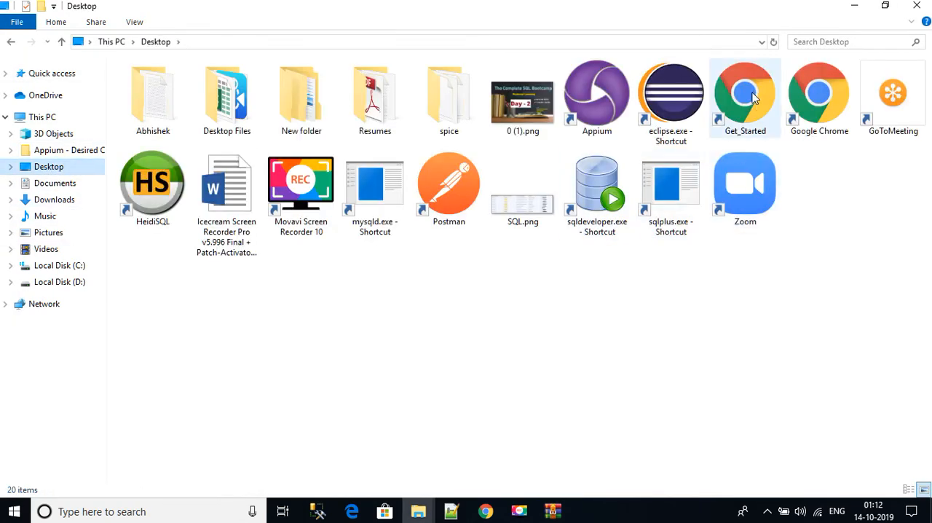
mouse_move(740, 121)
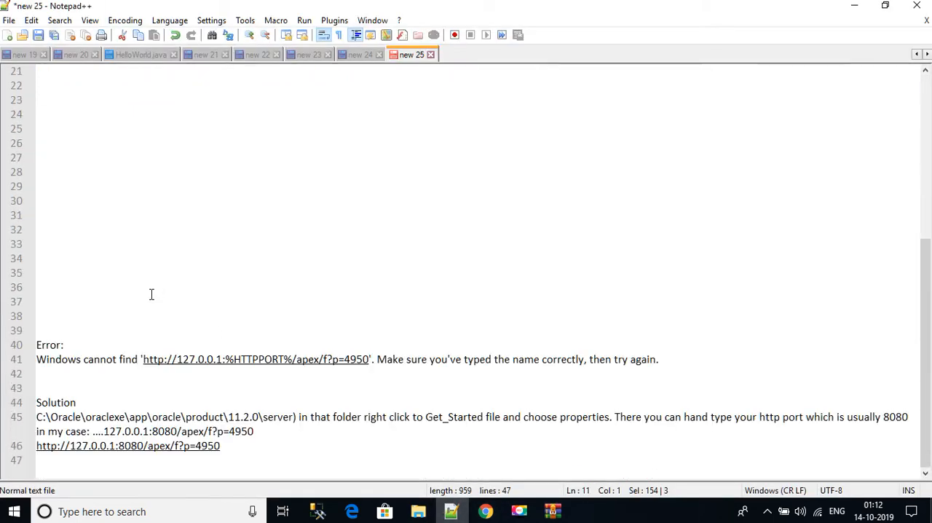
mouse_move(109, 358)
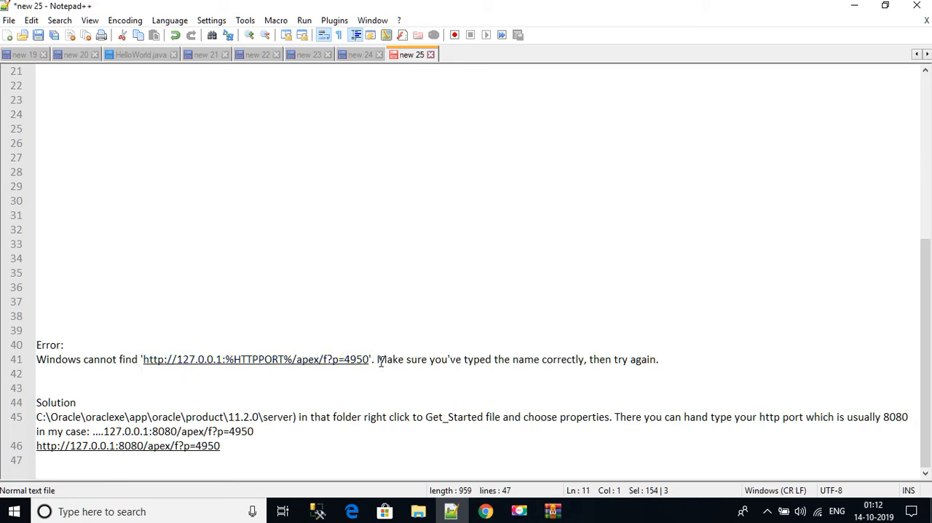
mouse_move(610, 358)
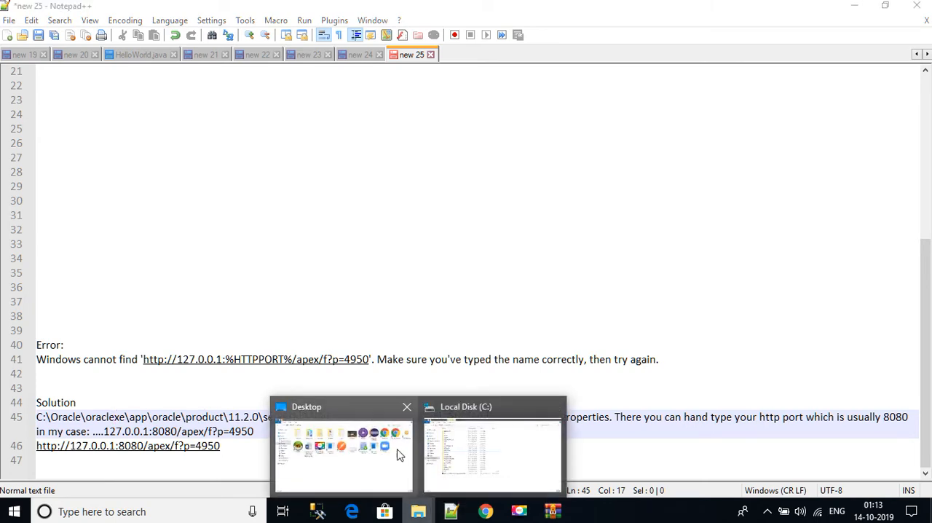
- Browse into C:\oraclexe\app\oracle\product\11.2.0\server
click(493, 452)
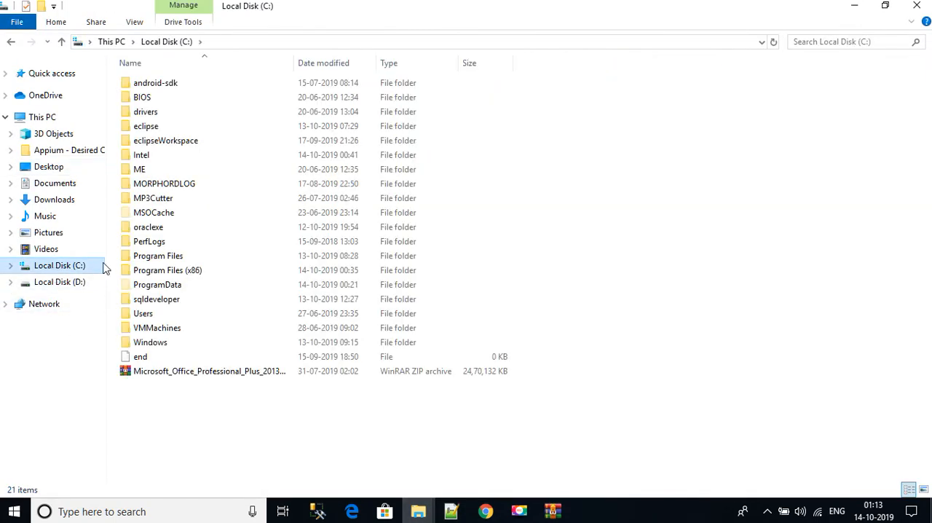
click(148, 228)
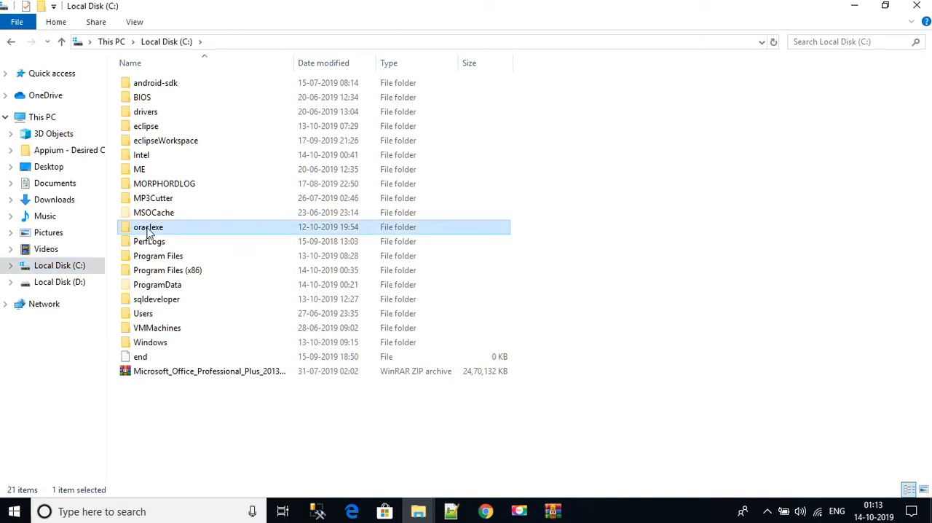
double_click(149, 227)
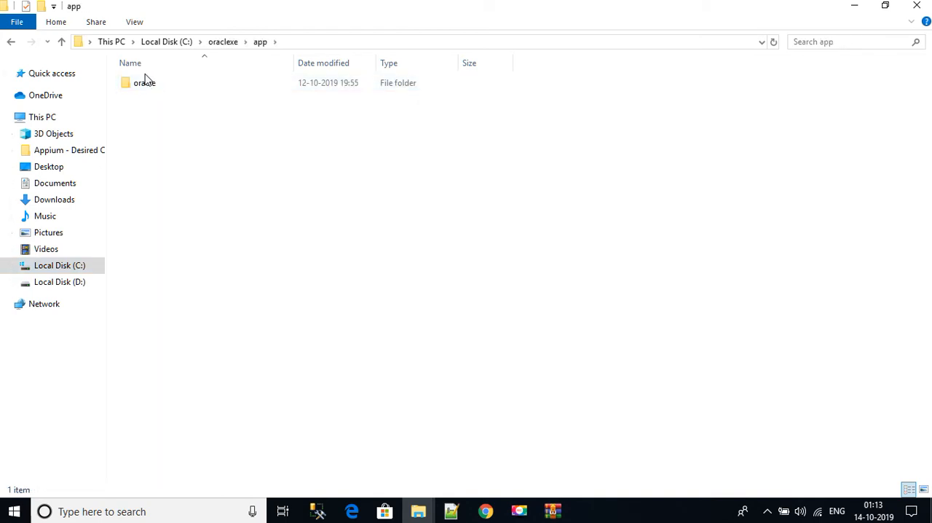
double_click(142, 83)
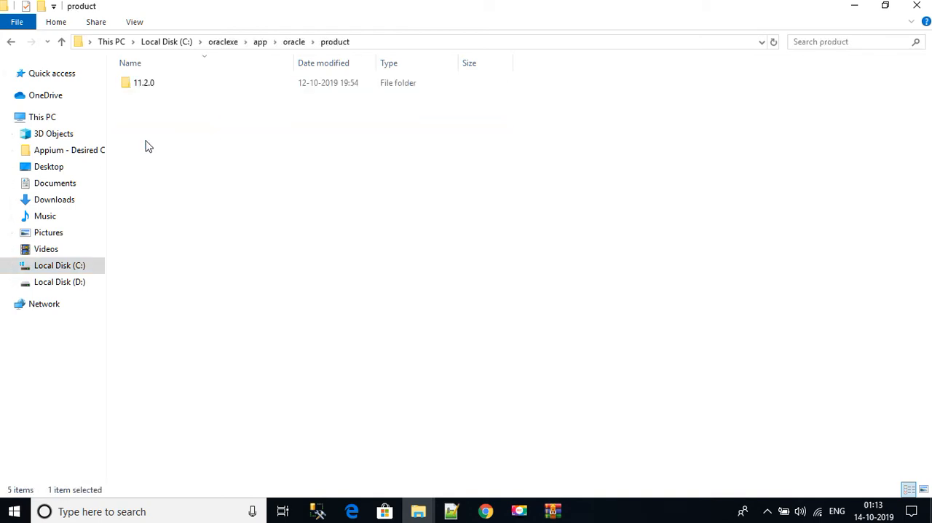
double_click(144, 83)
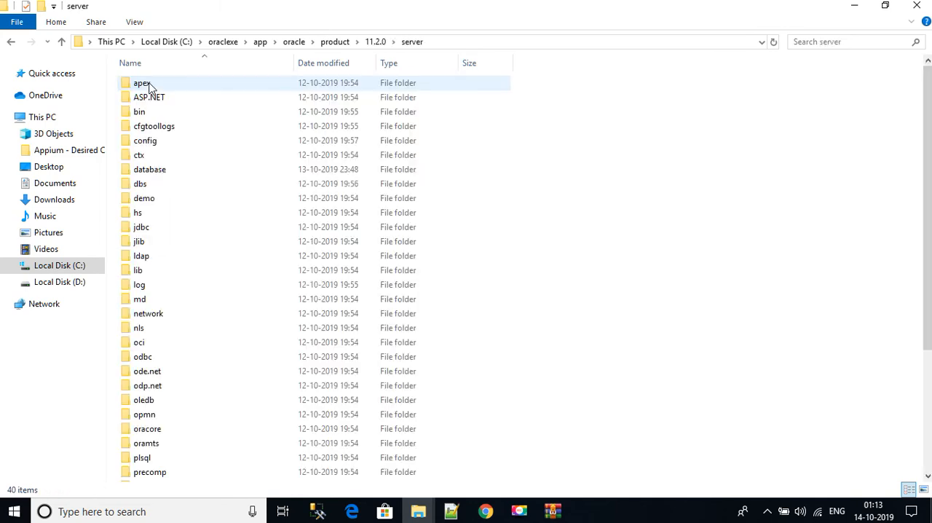
scroll(down, 3)
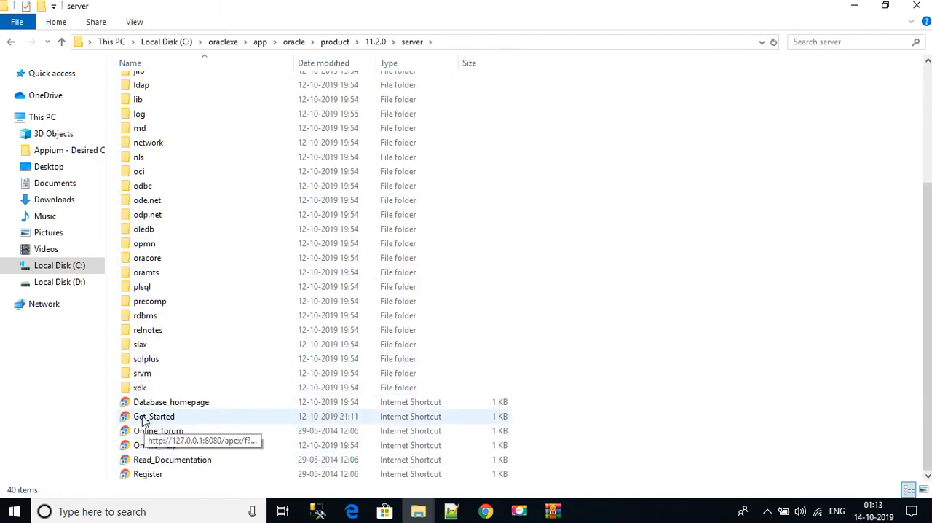
right_click(155, 417)
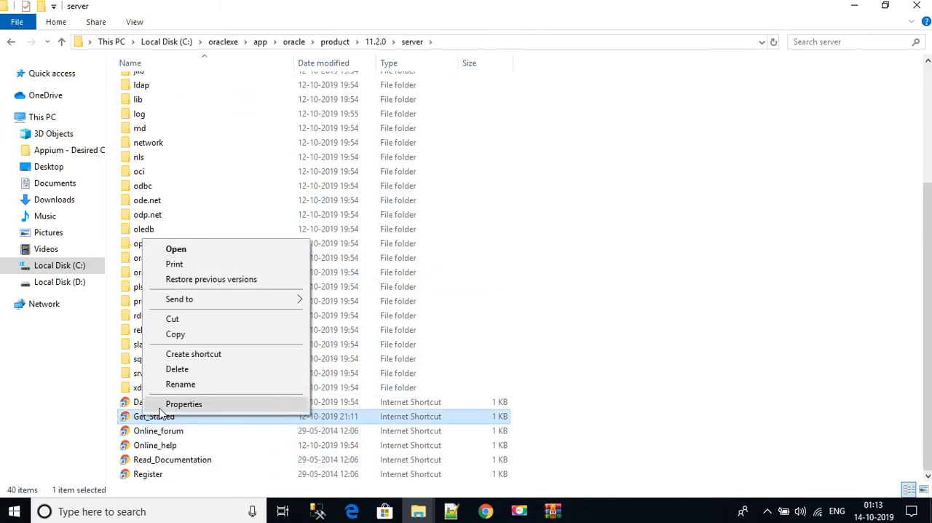
click(184, 404)
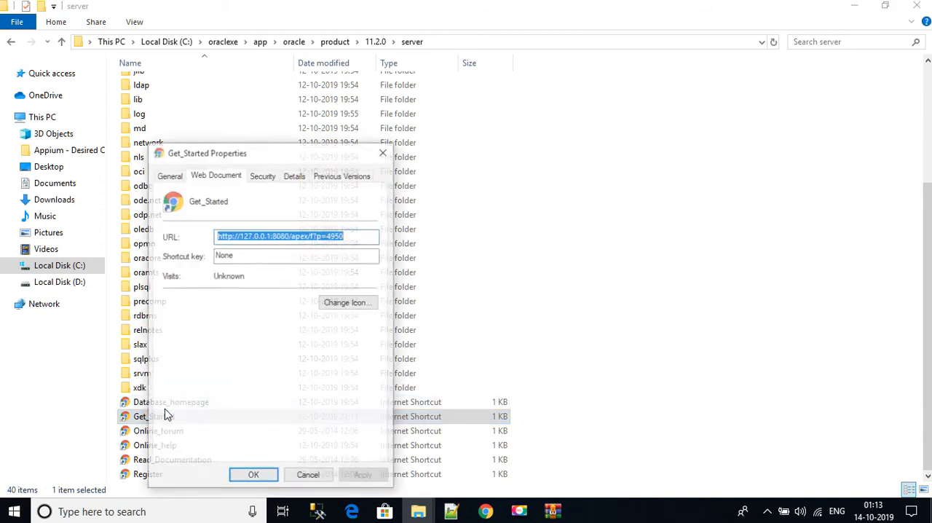
click(277, 236)
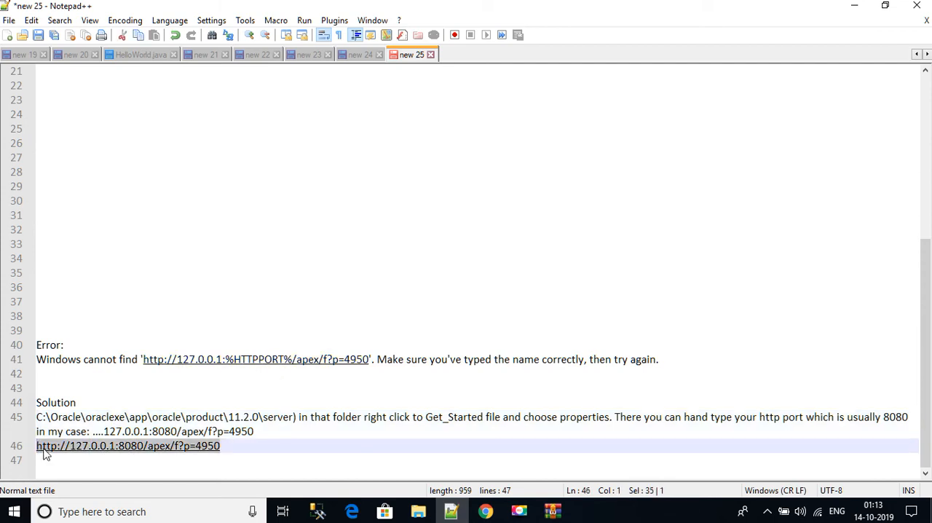
mouse_move(153, 451)
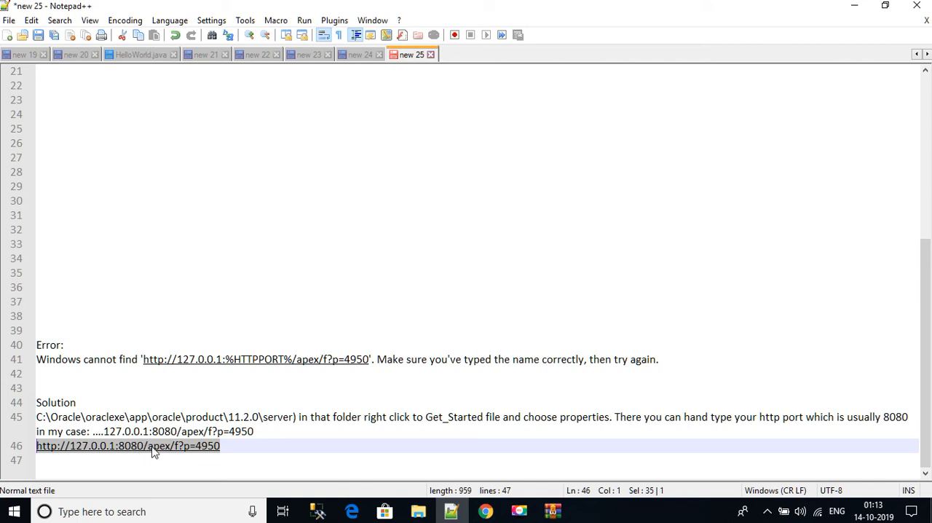
mouse_move(182, 455)
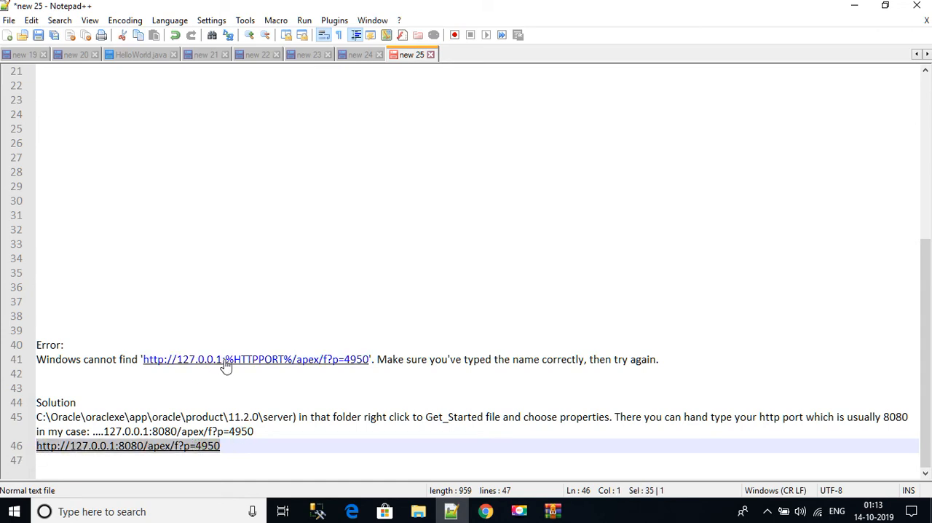
click(232, 358)
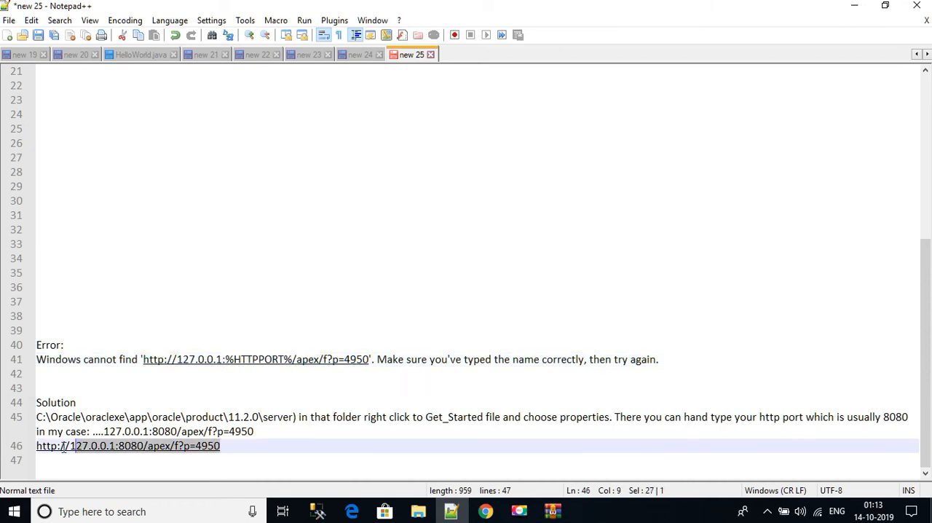
mouse_move(413, 511)
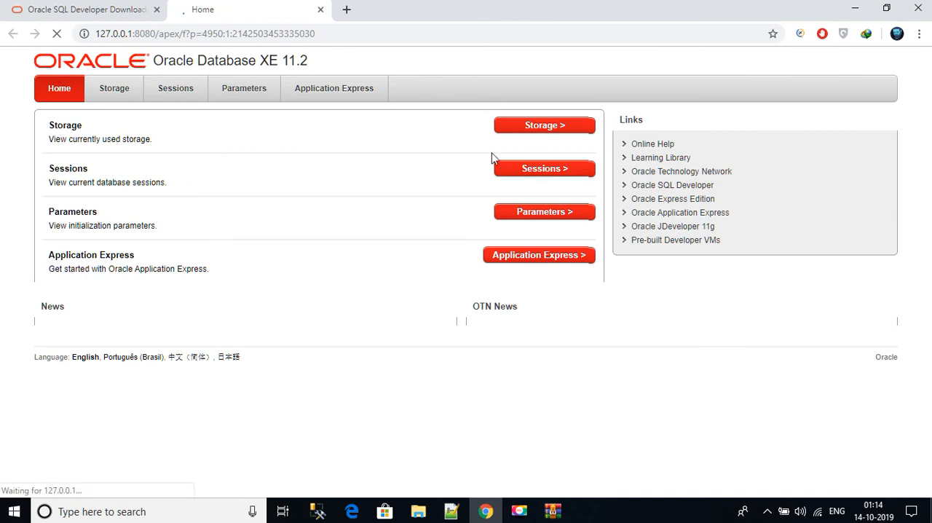
mouse_move(18, 439)
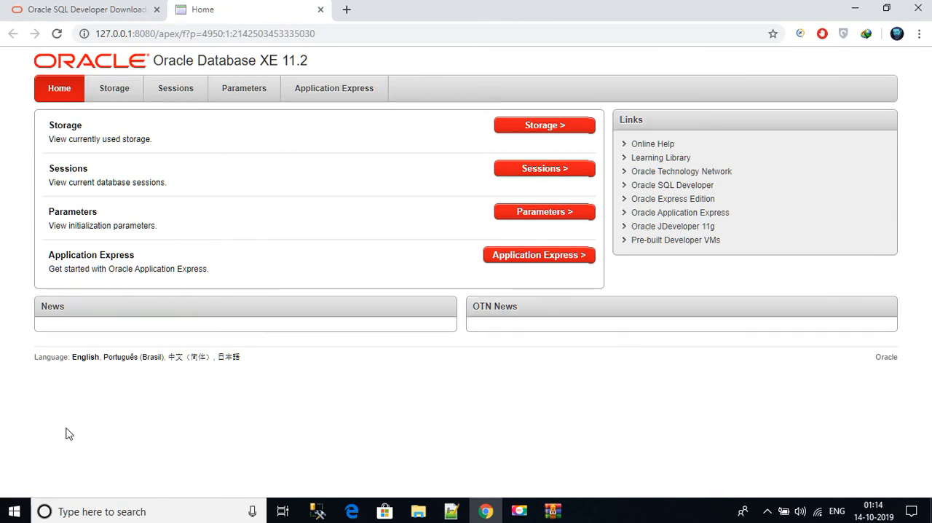
mouse_move(179, 427)
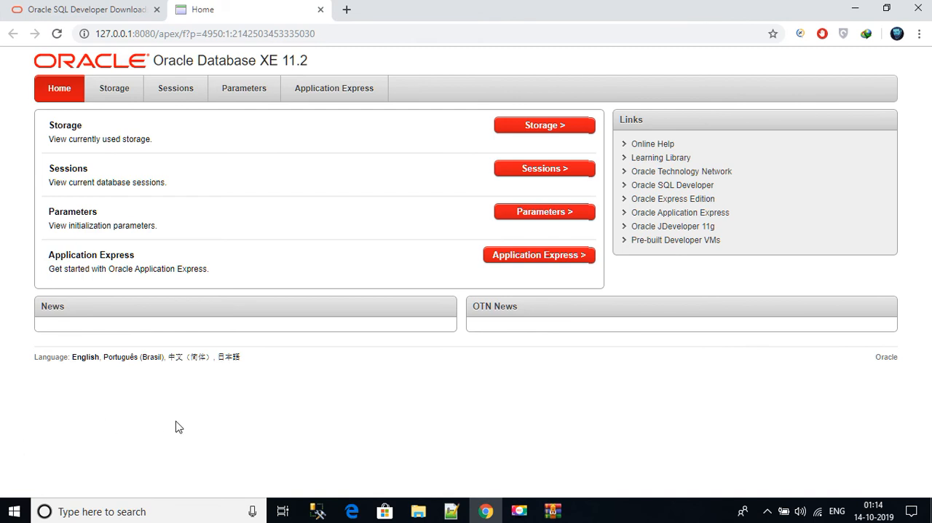
mouse_move(41, 443)
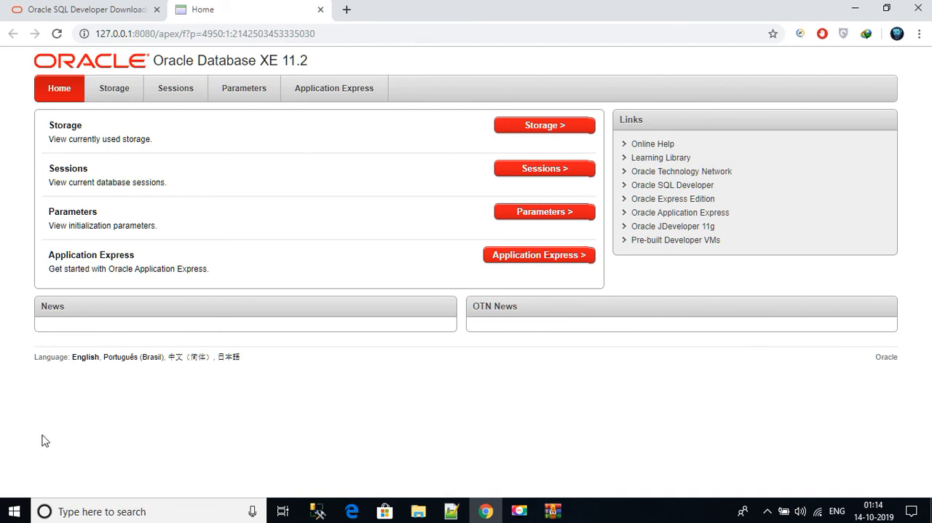
mouse_move(10, 422)
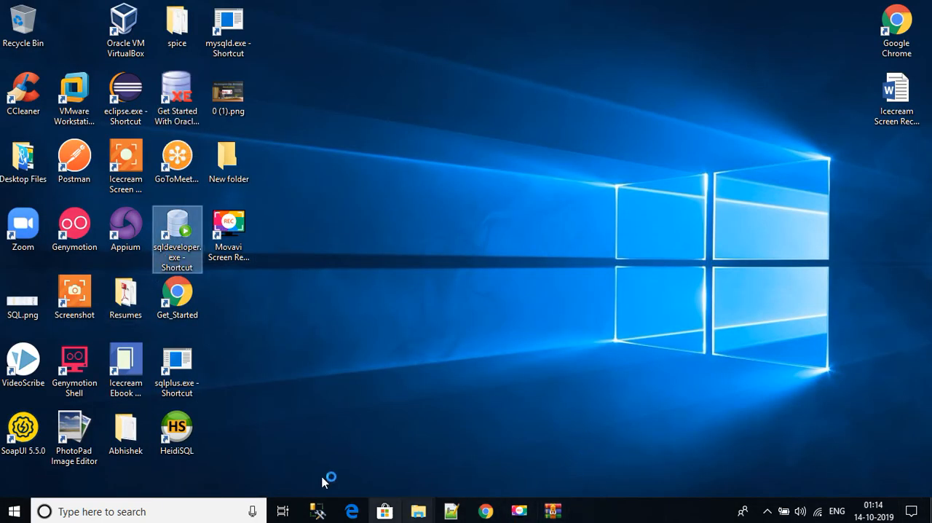
mouse_move(859, 17)
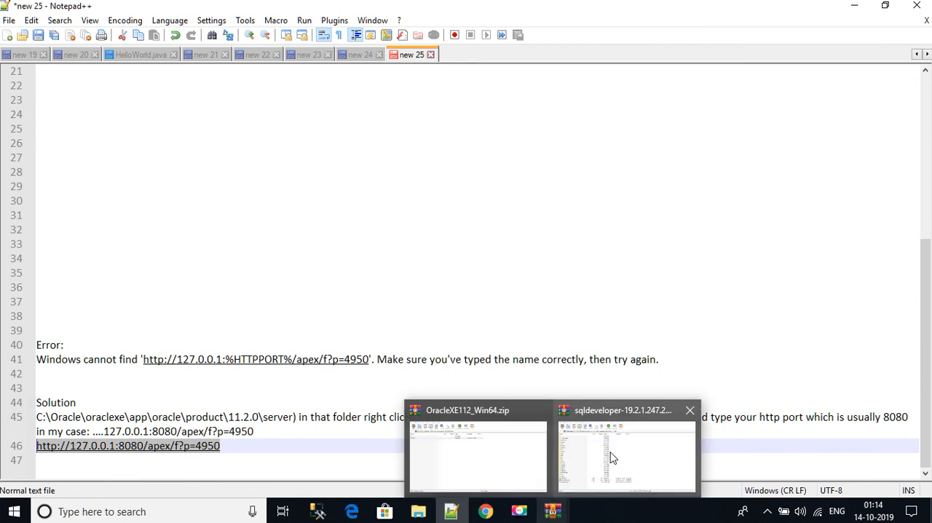
mouse_move(545, 493)
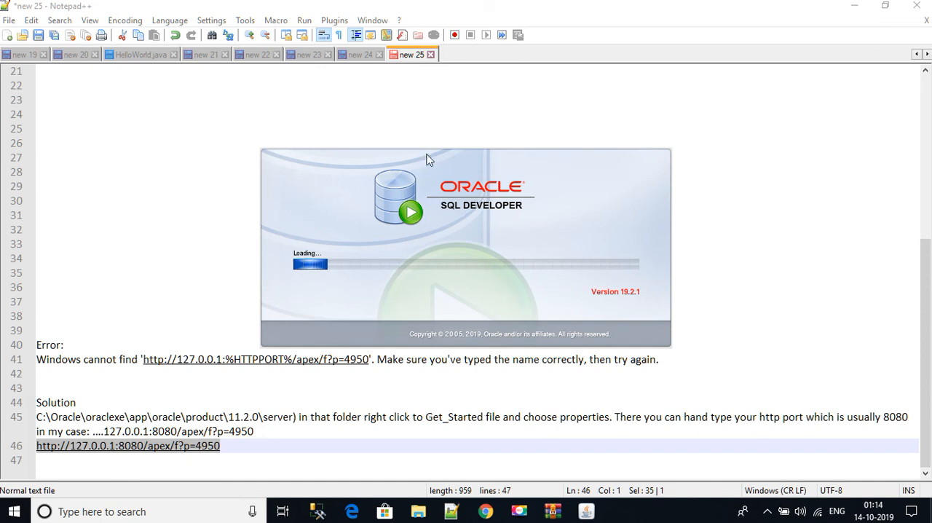
mouse_move(30, 495)
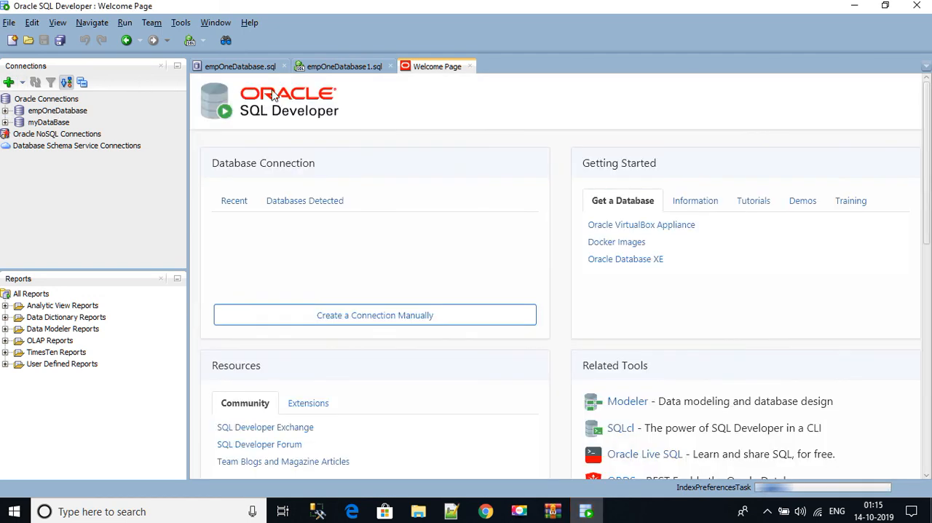
- Switch to the empOneDatabase.sql worksheet in SQL Developer
click(236, 67)
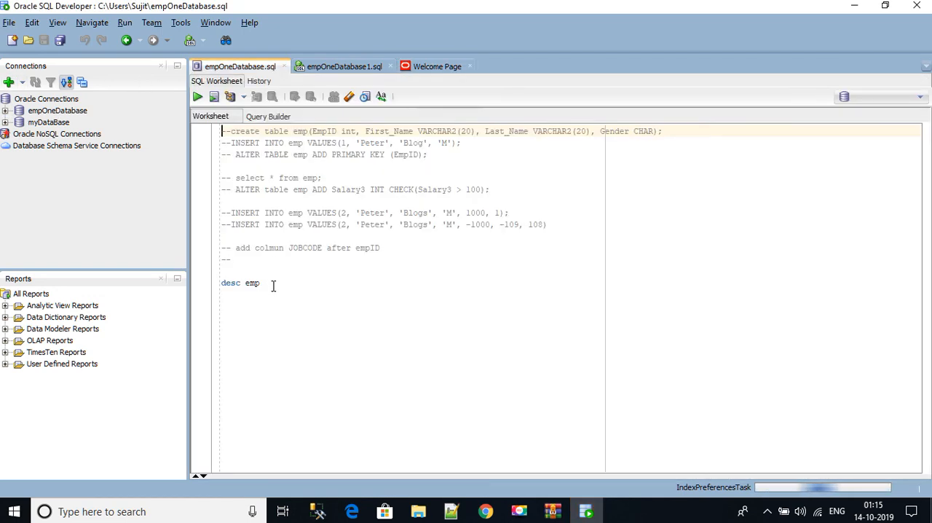